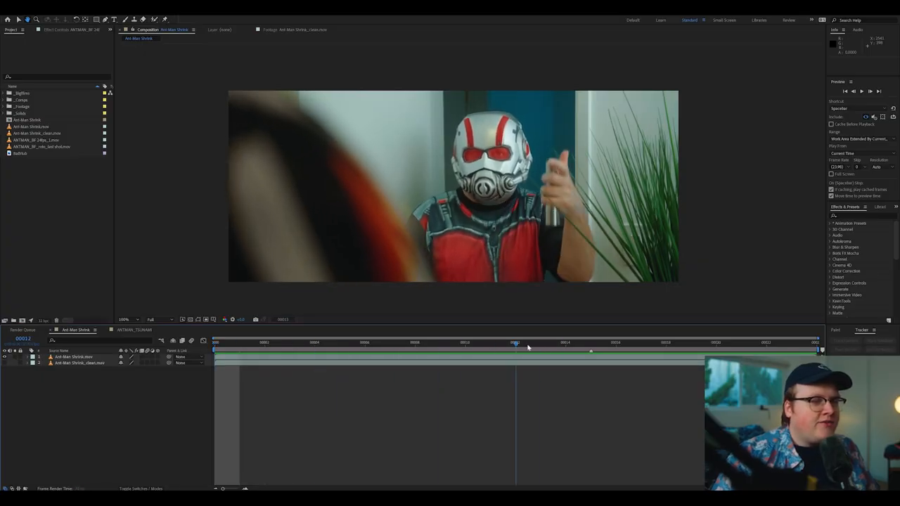
# Scrub the Ant-Man Shrink comp playhead and park it on the spray-bottle lift frame.
pyautogui.click(616, 343)
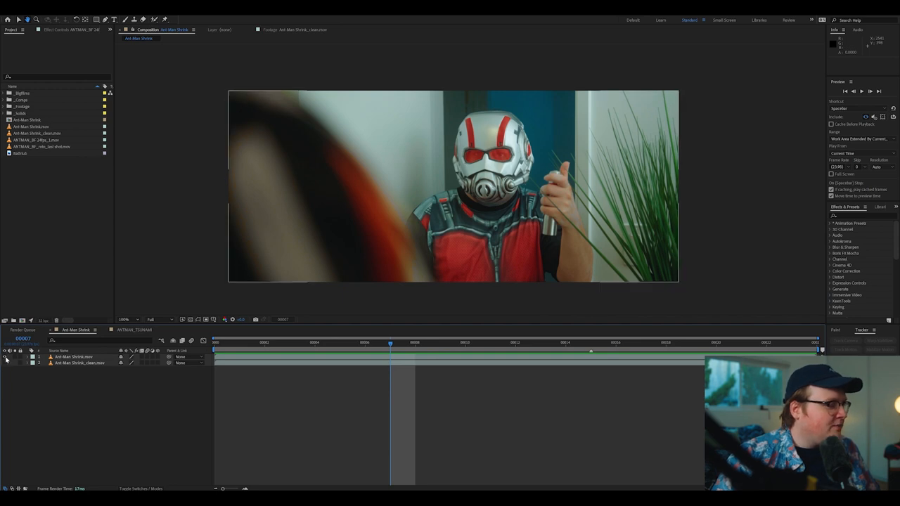
pyautogui.click(514, 343)
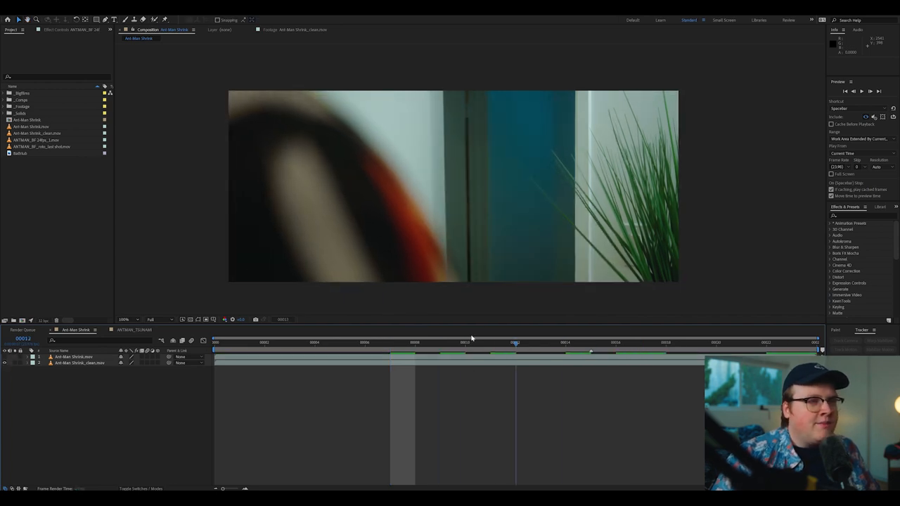
pyautogui.click(590, 344)
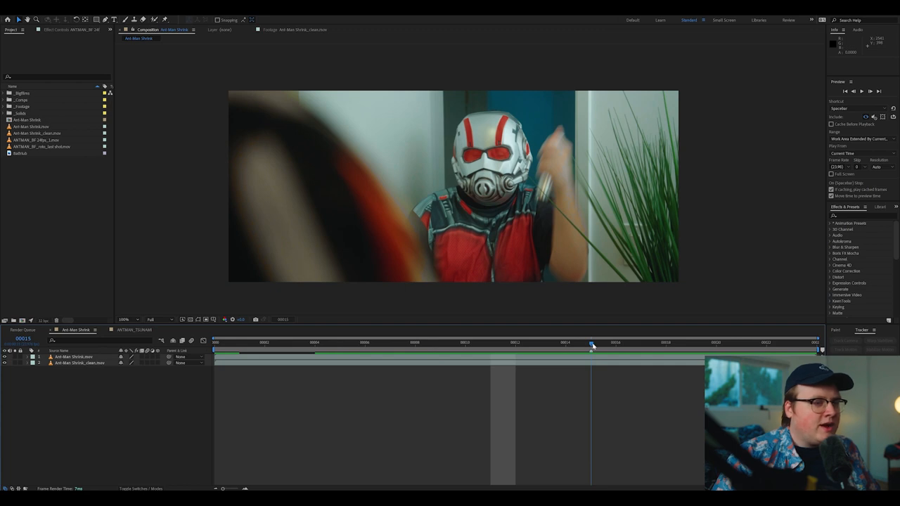
pyautogui.click(73, 357)
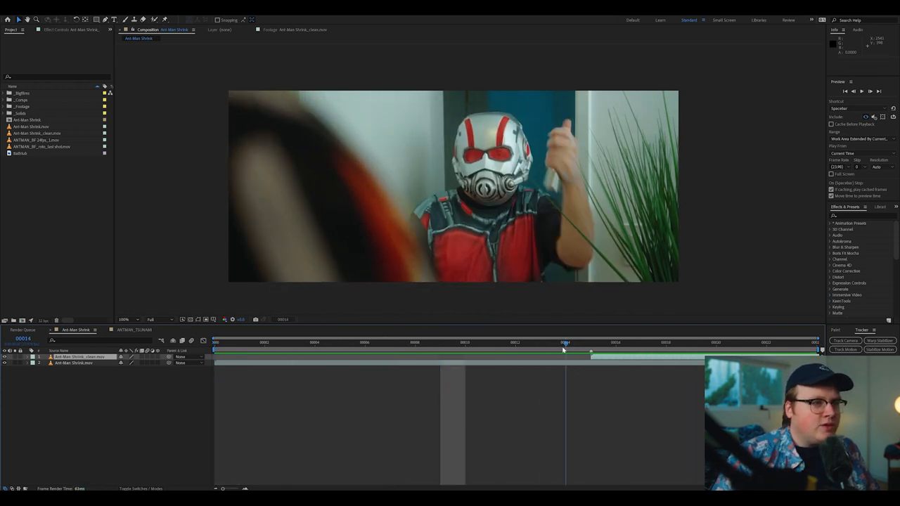
# Duplicate the shrink footage layer and trim its in/out points around the bottle moment.
pyautogui.click(78, 357)
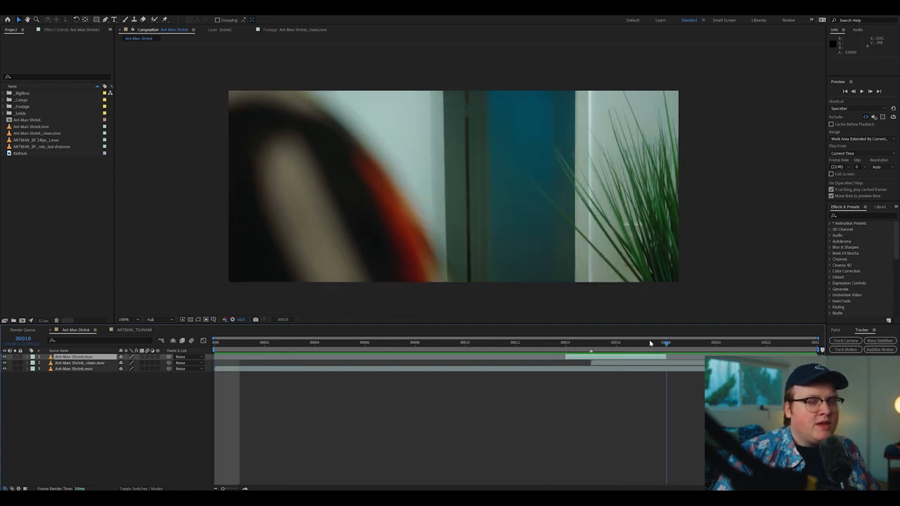
pyautogui.click(565, 343)
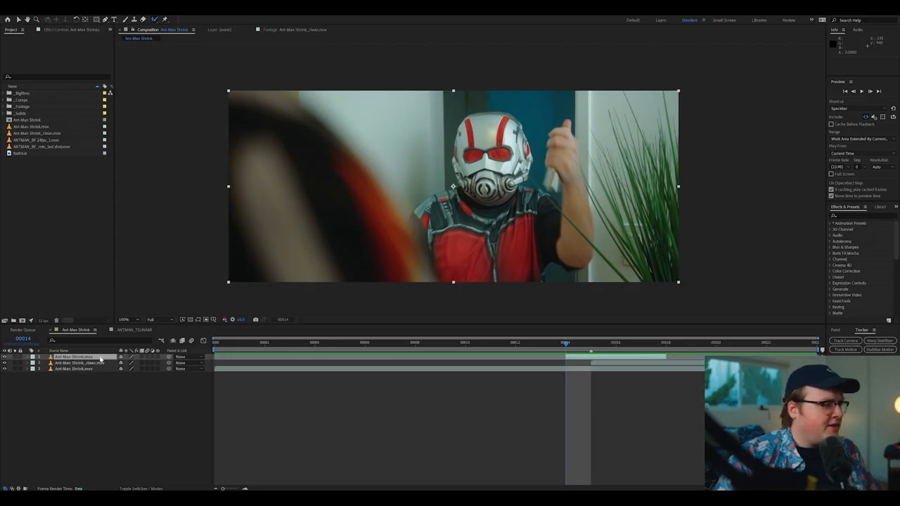
# Roto Brush Ant-Man in the Layer panel and let the cut-out propagate through the clip.
pyautogui.doubleClick(73, 357)
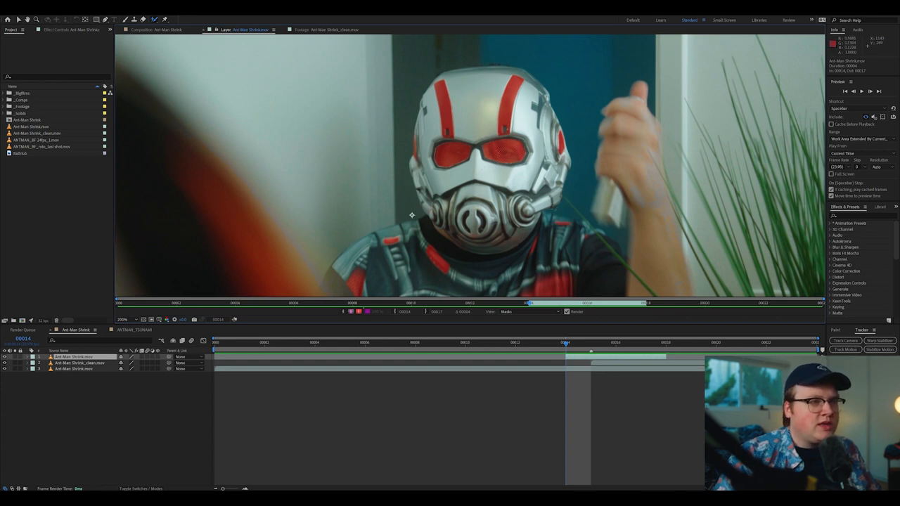
pyautogui.click(497, 149)
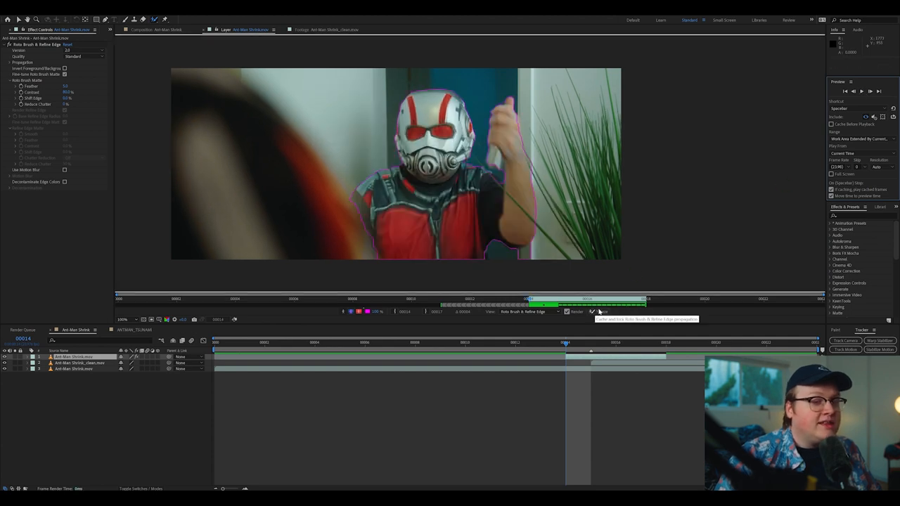
pyautogui.click(593, 312)
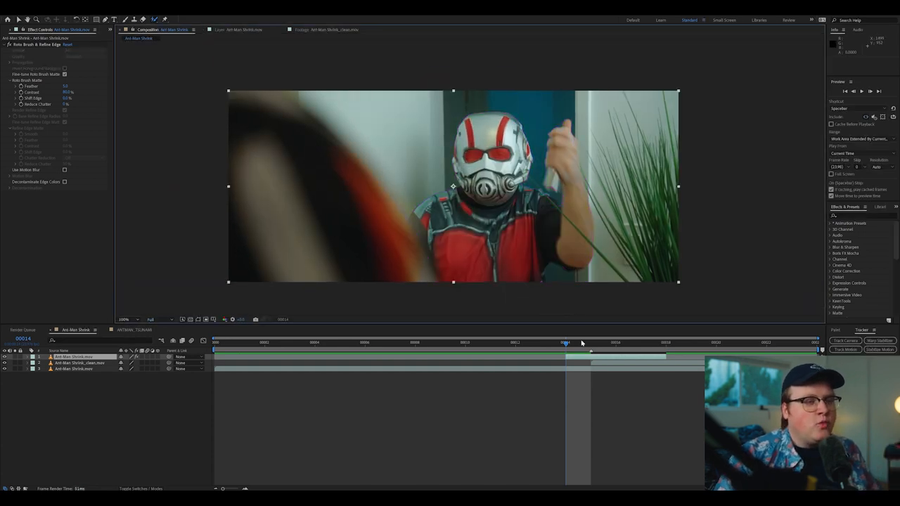
# Duplicate the rotoscoped layer into offset copies forming a ghosted trail, then review playback.
pyautogui.click(616, 343)
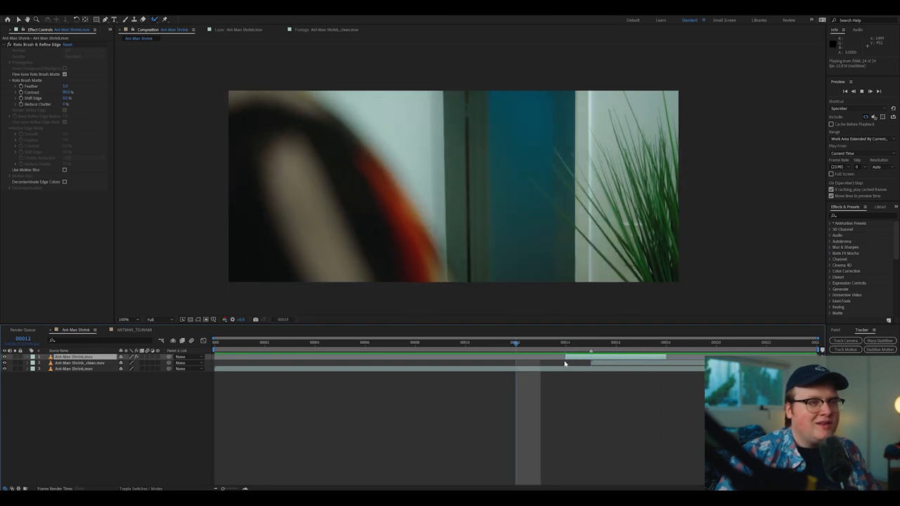
pyautogui.click(565, 343)
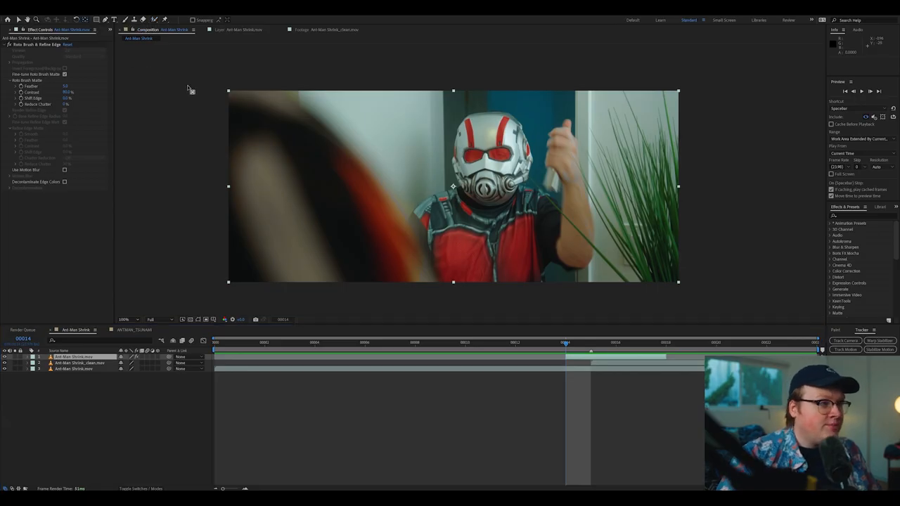
pyautogui.moveTo(453, 185)
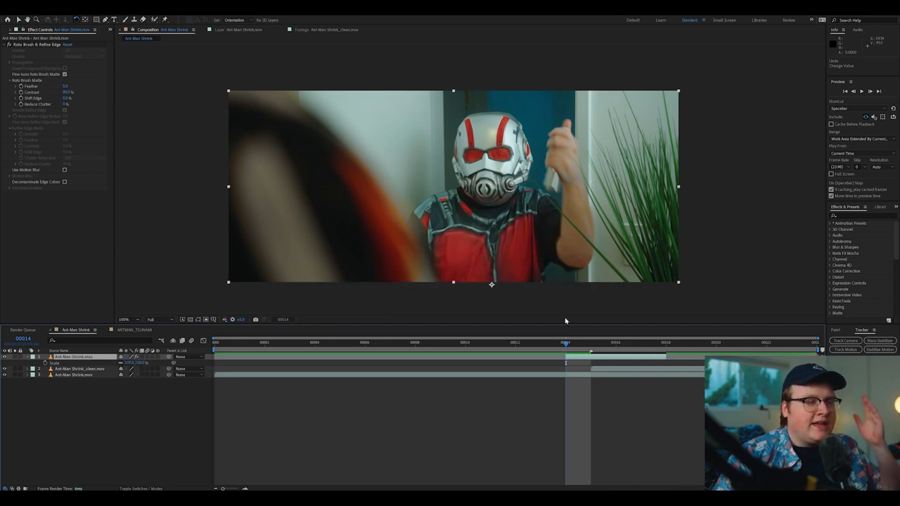
pyautogui.moveTo(77, 401)
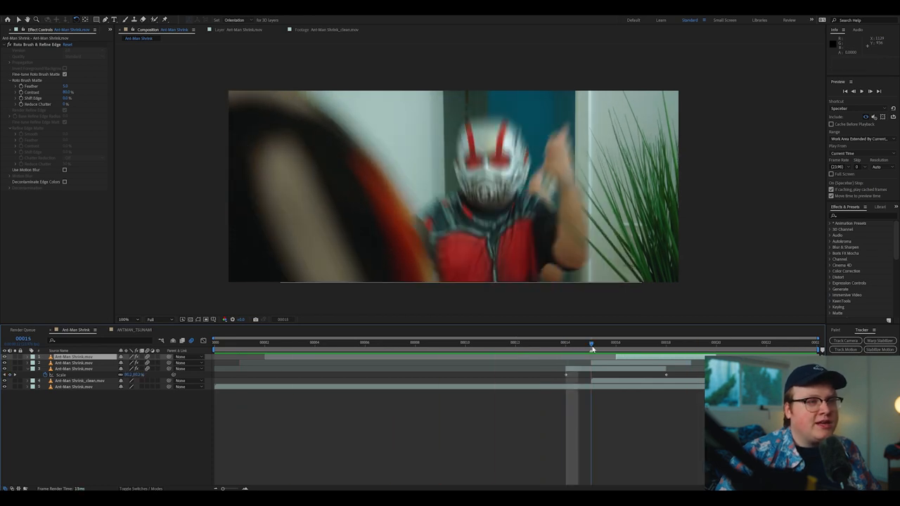
# Keyframe the top Ant-Man copy's Scale and reveal its blending Mode dropdown.
pyautogui.click(73, 363)
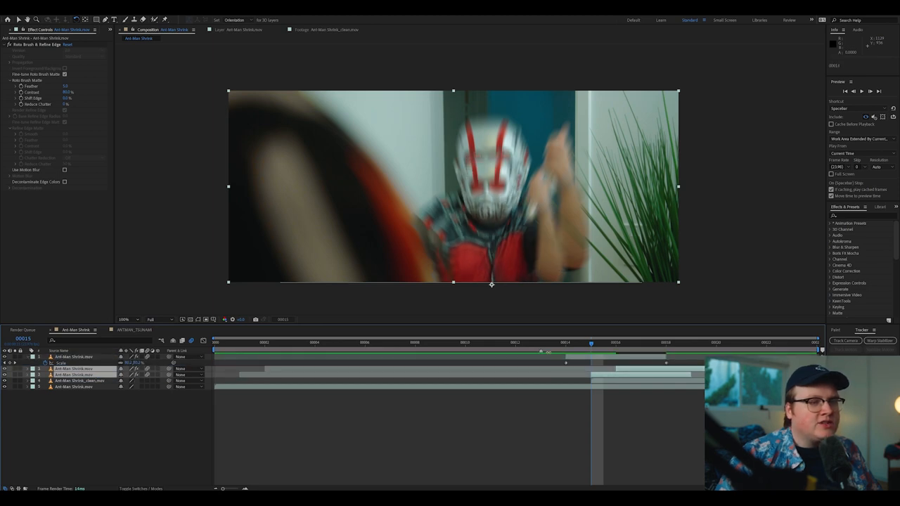
pyautogui.click(590, 343)
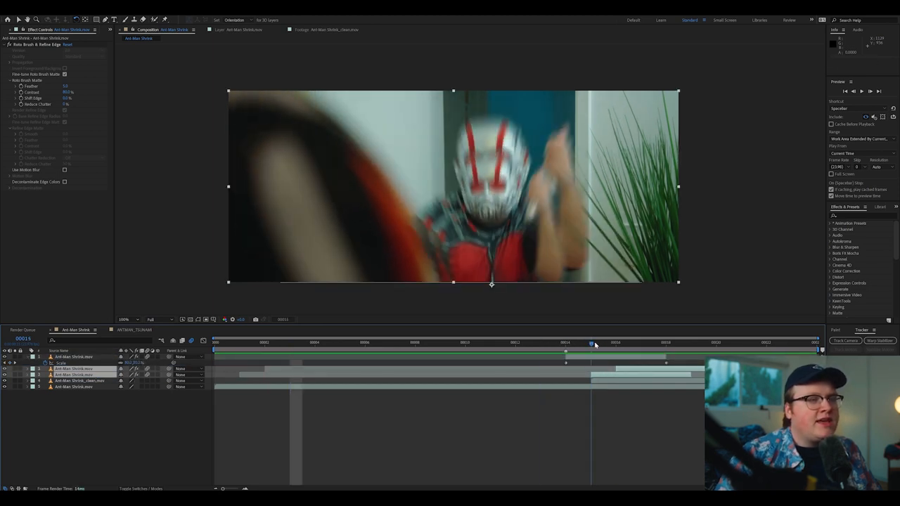
pyautogui.click(639, 343)
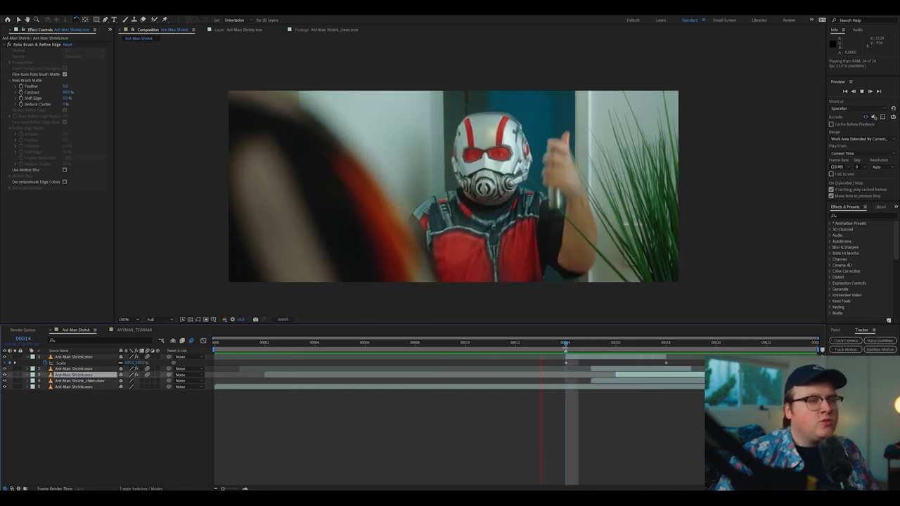
pyautogui.click(616, 343)
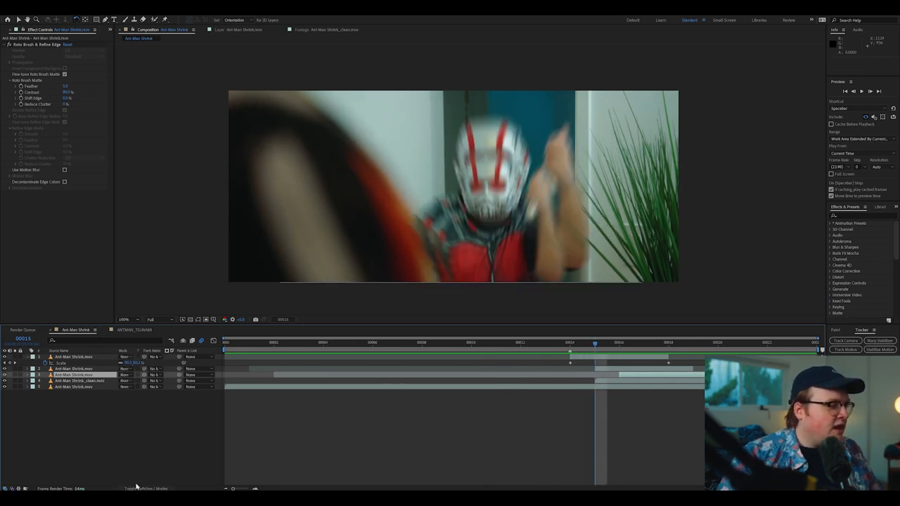
pyautogui.click(125, 374)
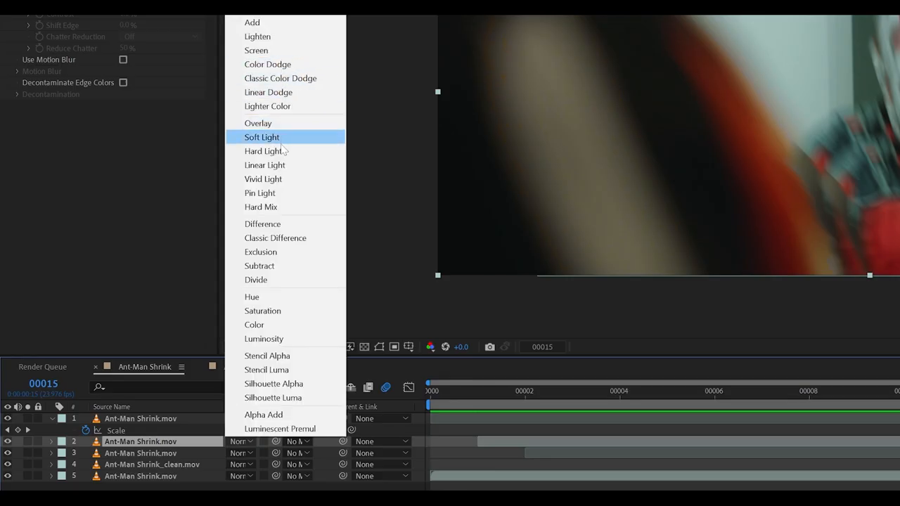
# Set the copy to Soft Light and apply Find Edges and Tint for a pale glow.
pyautogui.click(255, 51)
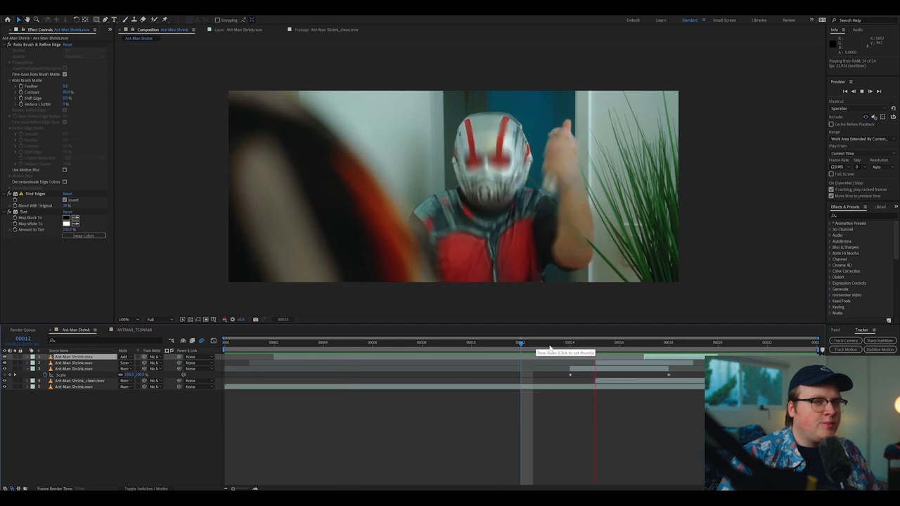
# Roto Brush Ant-Man out of the alley walking shot, then switch to the bathtub comp.
pyautogui.click(569, 345)
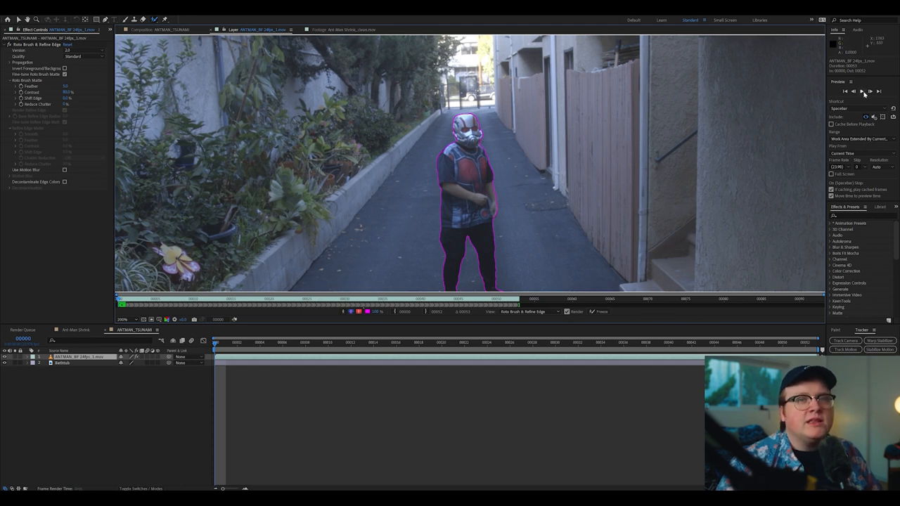
pyautogui.click(860, 92)
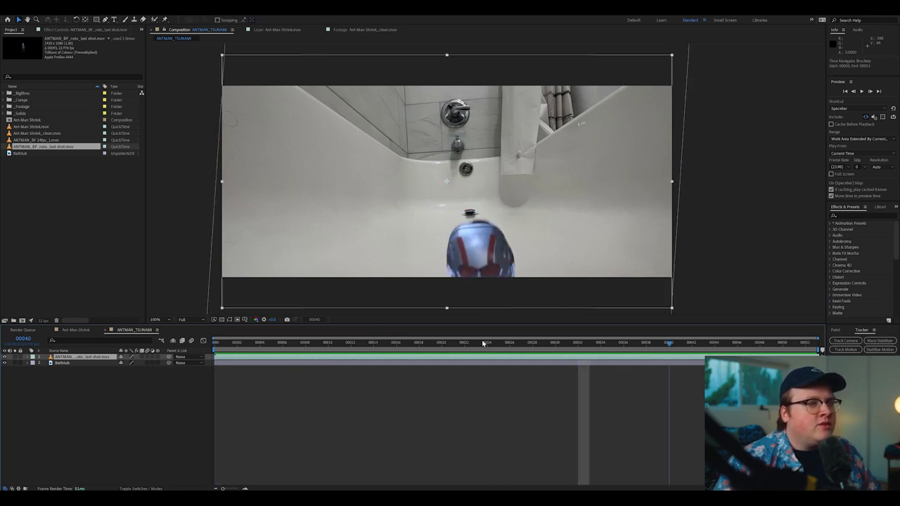
# Drop the rotoscoped walking Ant-Man into the bathtub comp and scale him to fit.
pyautogui.click(555, 343)
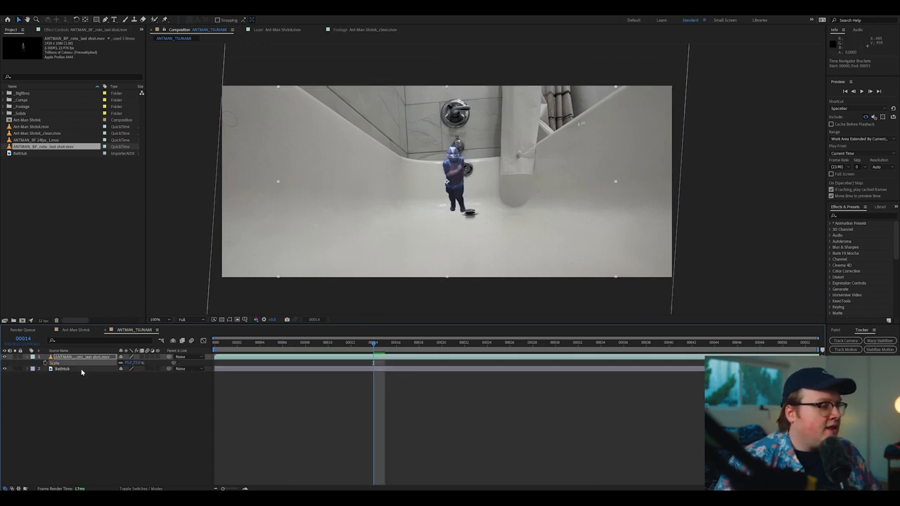
pyautogui.click(62, 369)
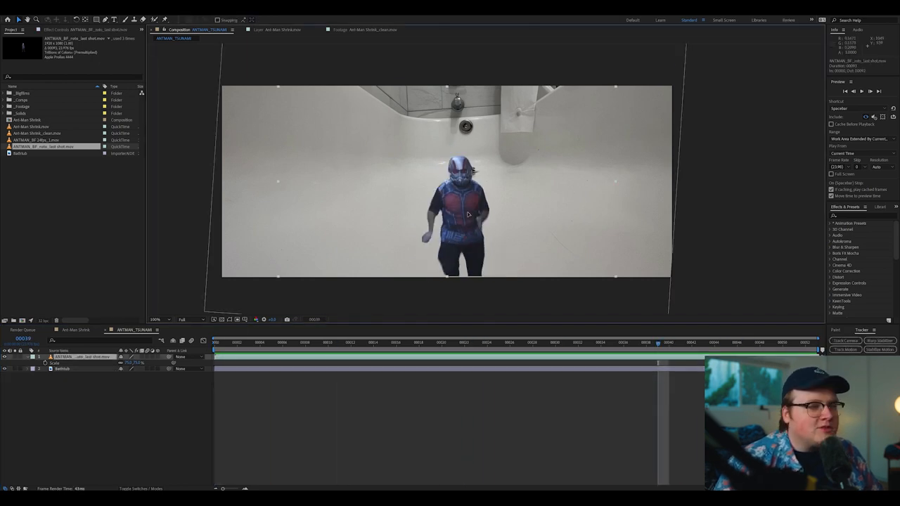
pyautogui.click(374, 343)
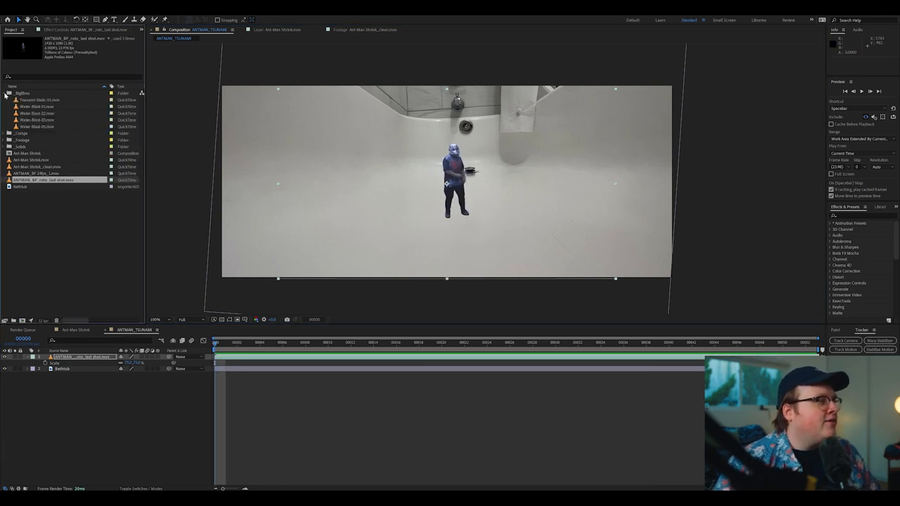
pyautogui.doubleClick(40, 98)
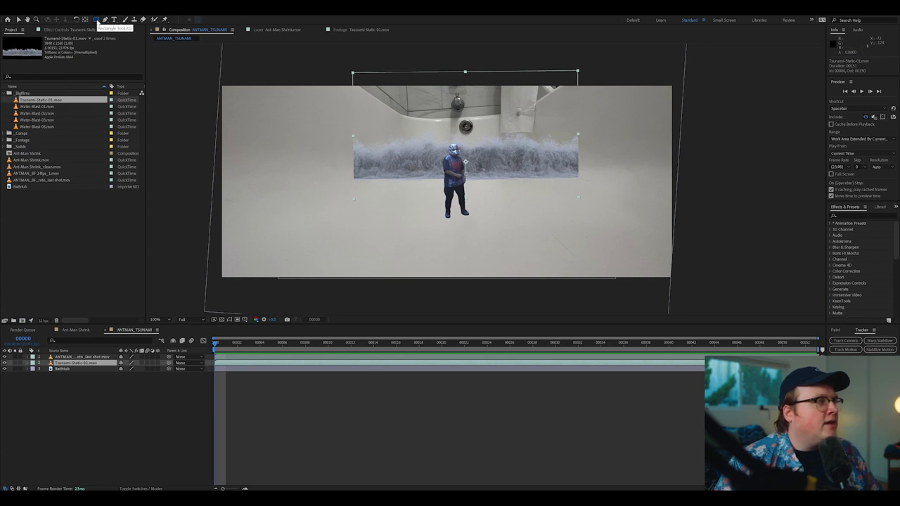
# Adjust the tsunami layer's transform behind the figure and RAM-preview the surging wave.
pyautogui.click(96, 19)
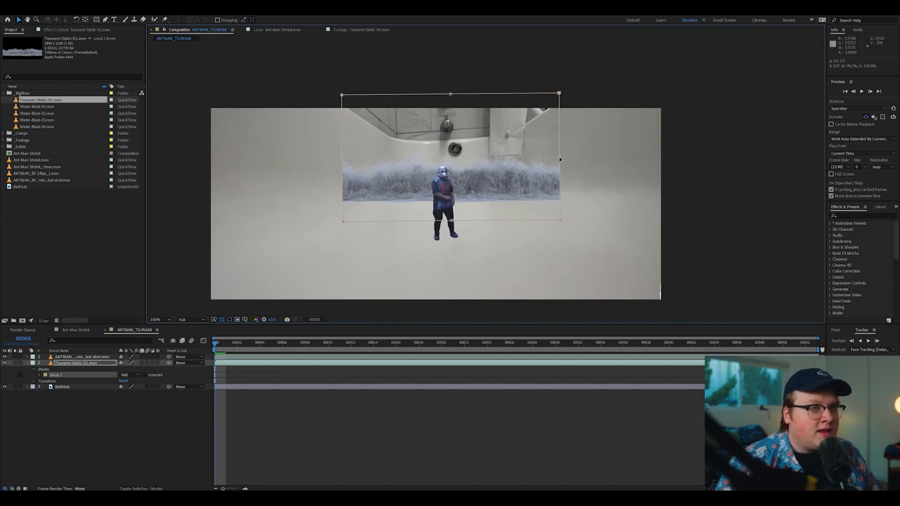
pyautogui.click(45, 368)
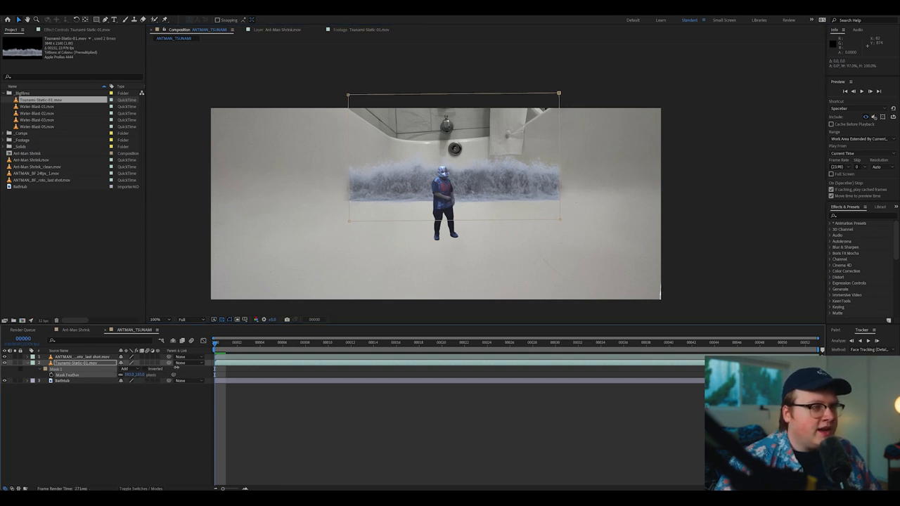
pyautogui.press('space')
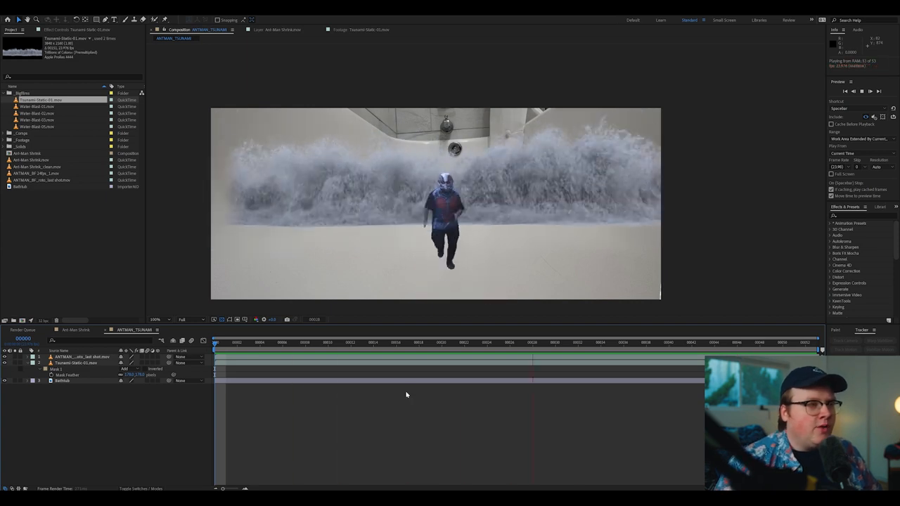
pyautogui.click(372, 343)
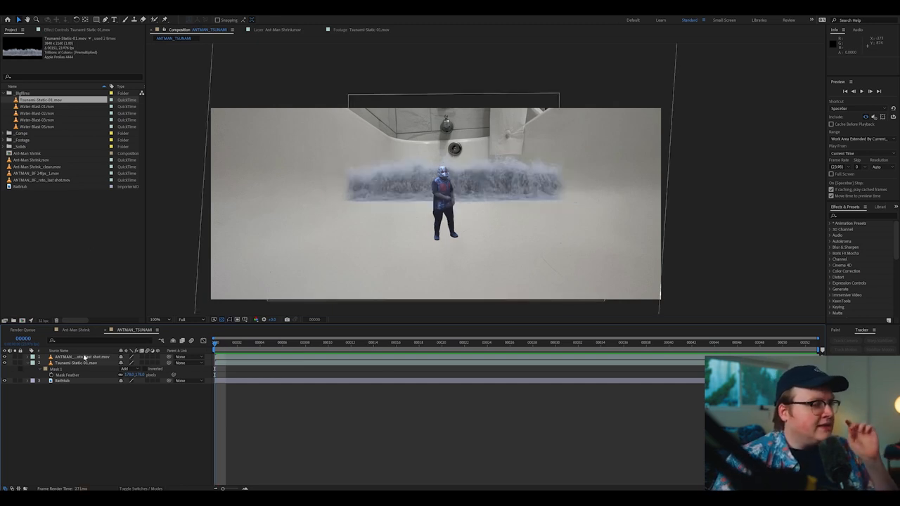
pyautogui.click(76, 363)
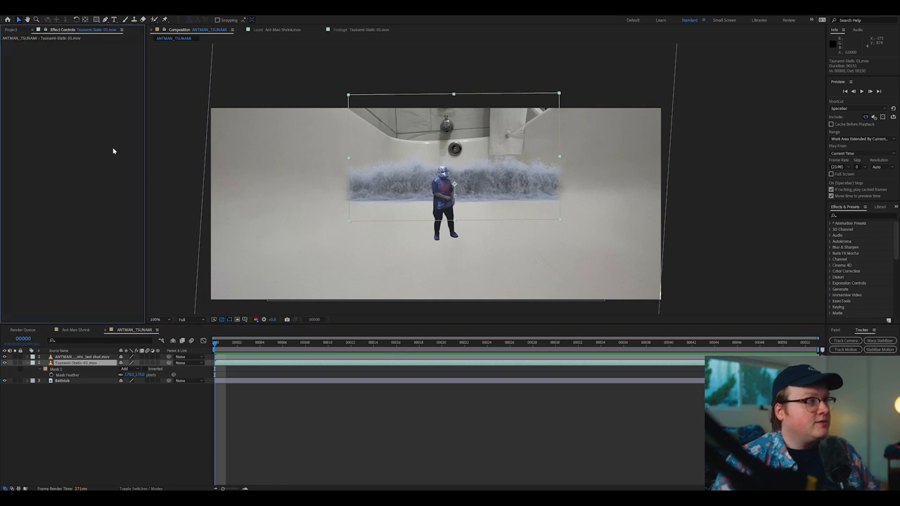
# Apply Tint to the tsunami wave and choose a new Map White To highlight colour.
pyautogui.write('tin')
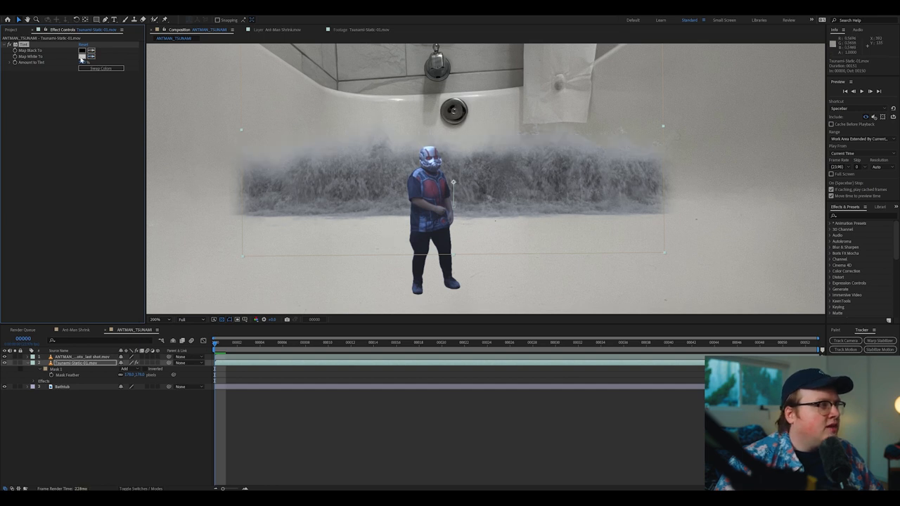
pyautogui.click(83, 54)
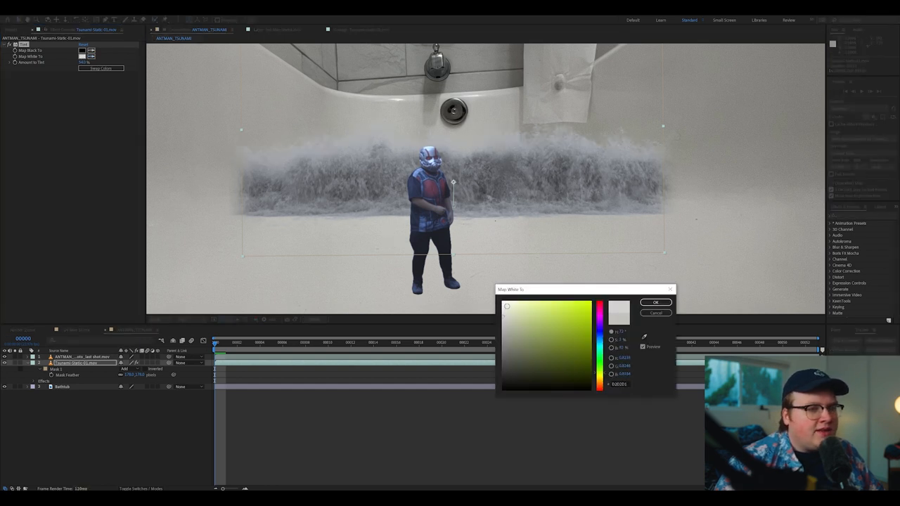
pyautogui.click(655, 302)
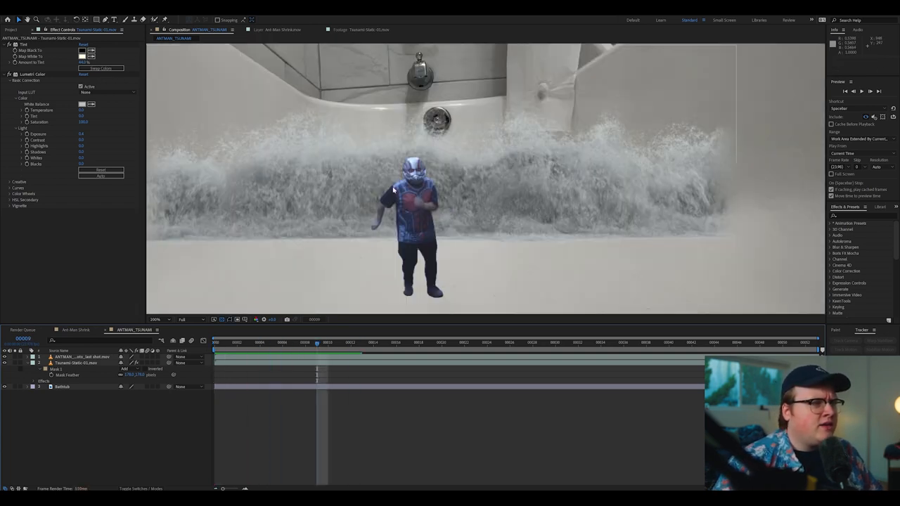
# Apply Lumetri Color to the Ant-Man footage layer and return to the Project panel.
pyautogui.write('lum')
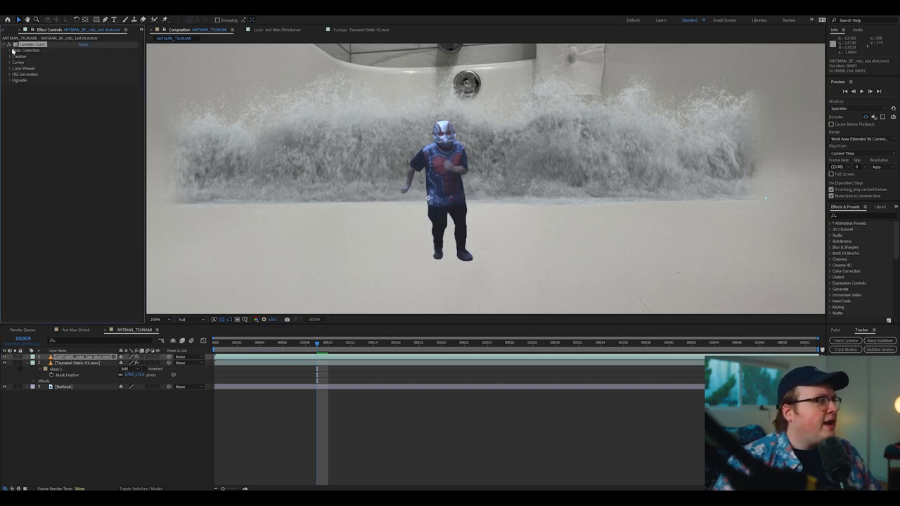
pyautogui.click(17, 51)
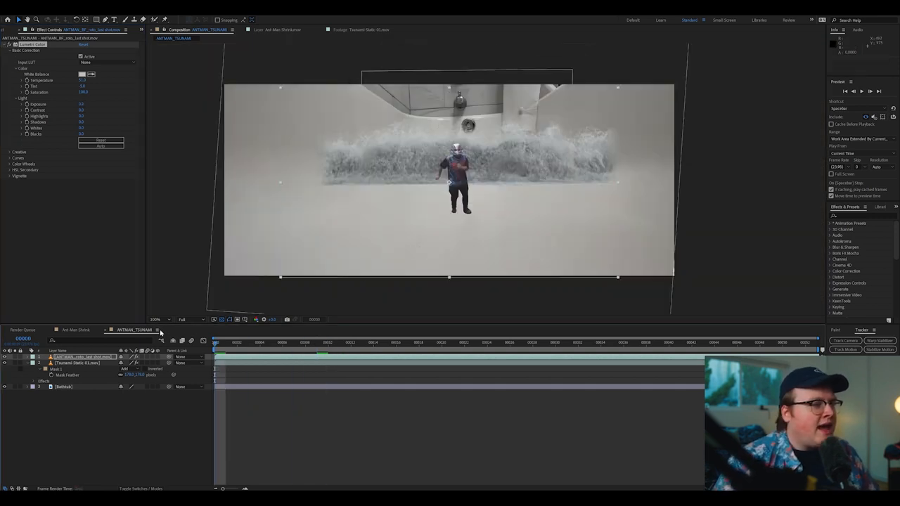
pyautogui.click(18, 30)
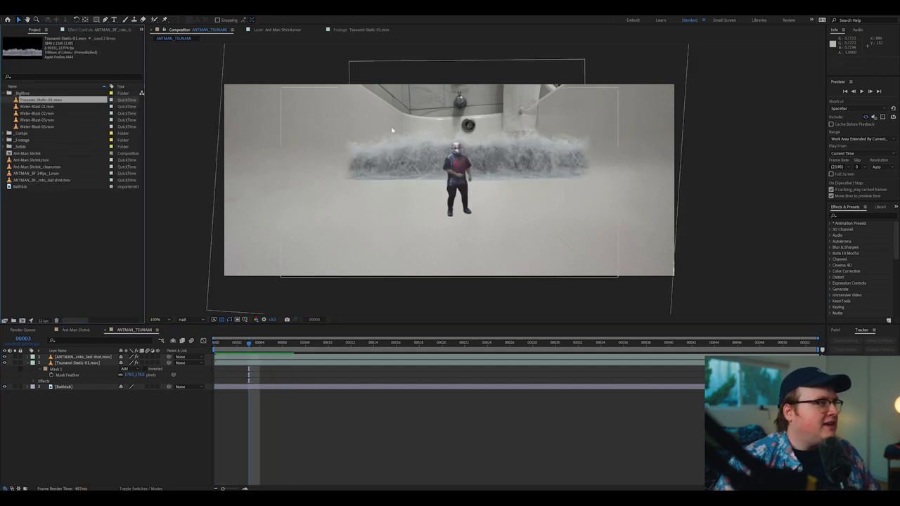
# Bring a second Water Blast clip from the footage folder into the timeline with the same Tint.
pyautogui.doubleClick(36, 119)
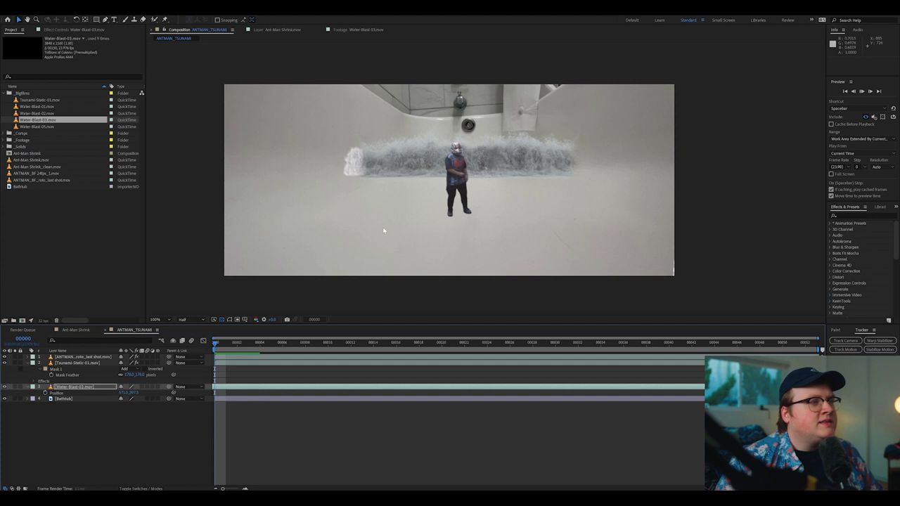
pyautogui.press('space')
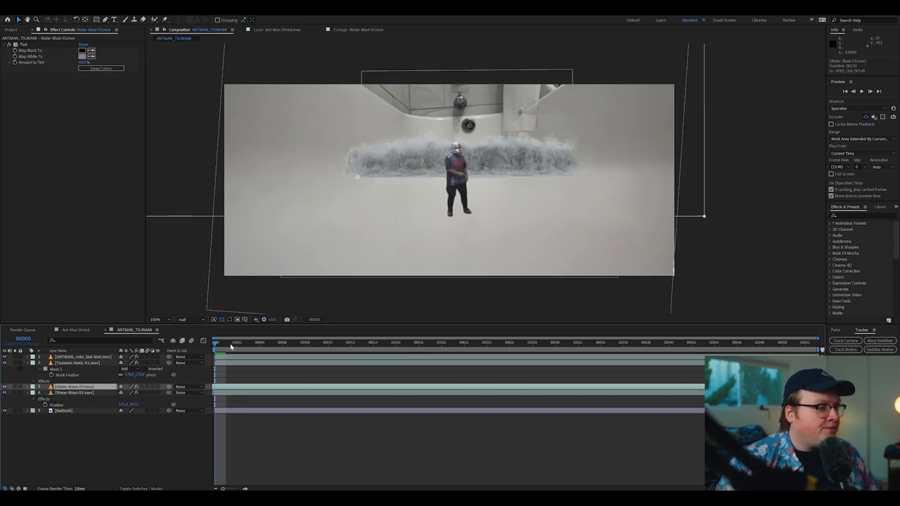
# Adjust the new water blast layer's Position and Z so it sits beside the first wave.
pyautogui.click(273, 343)
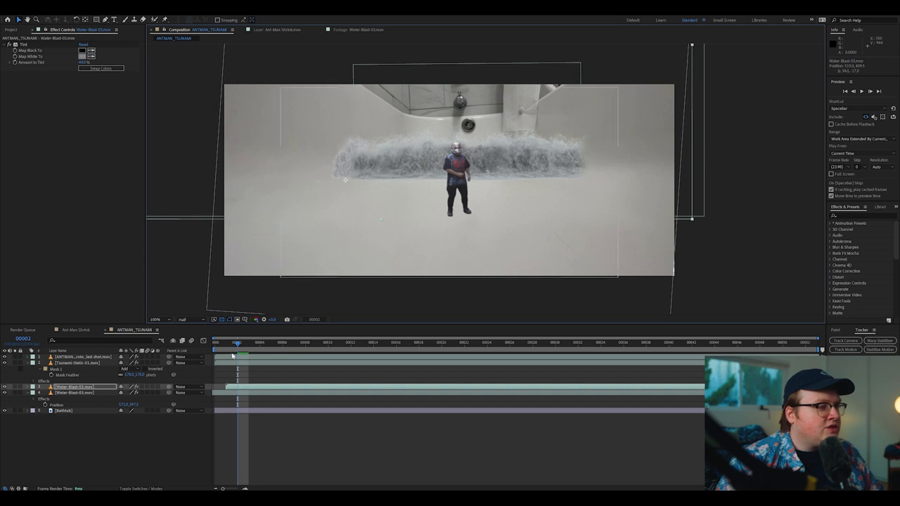
pyautogui.press('space')
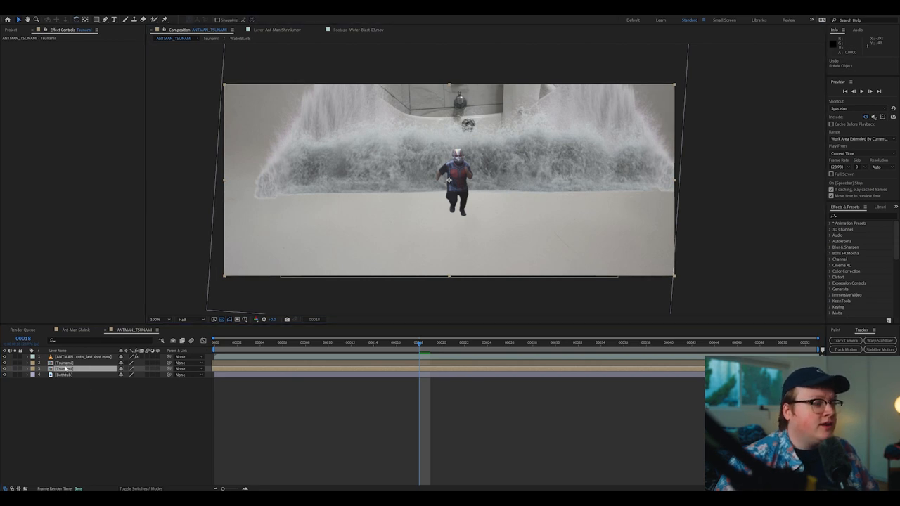
# Flip duplicated wave layers vertically as a floor reflection and scrub through the shot to check it.
pyautogui.rightClick(68, 368)
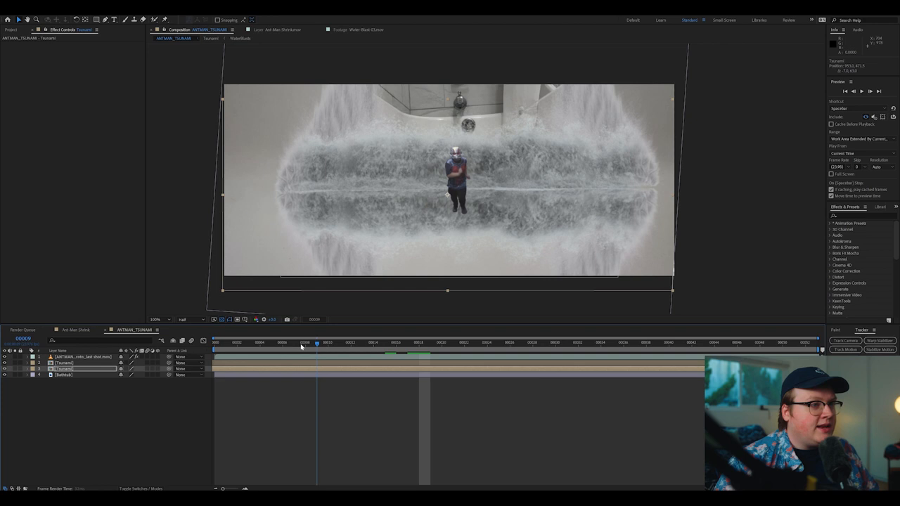
pyautogui.click(374, 343)
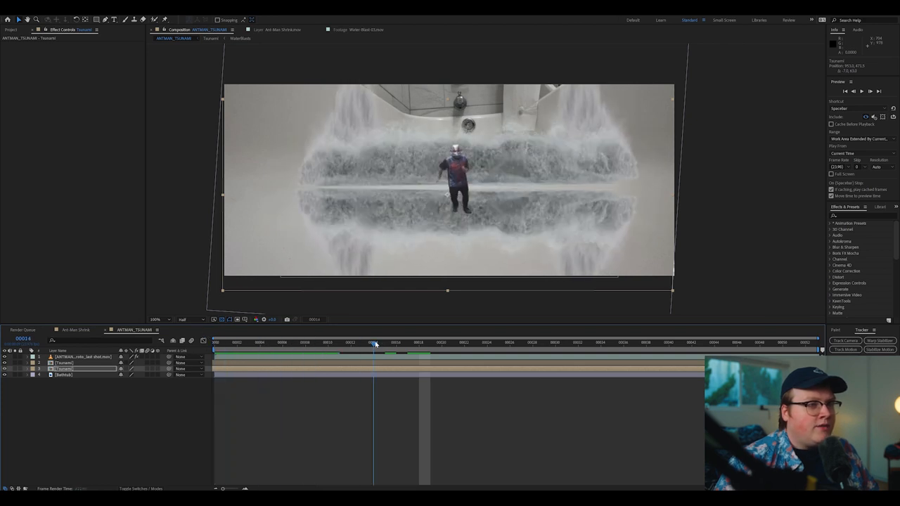
pyautogui.click(385, 343)
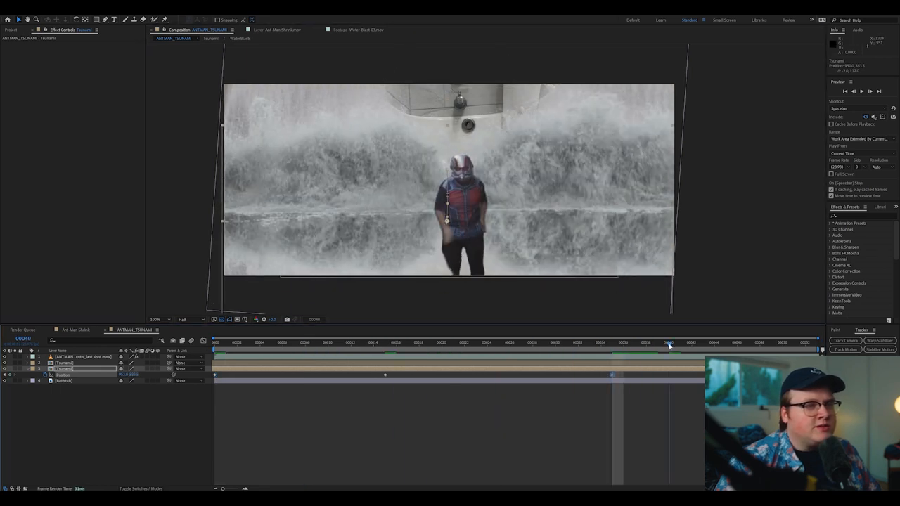
pyautogui.click(691, 345)
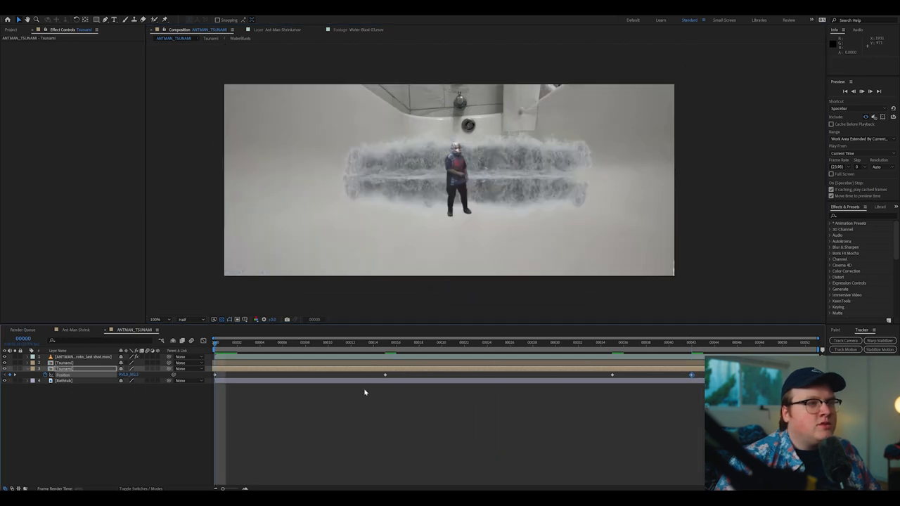
pyautogui.press('space')
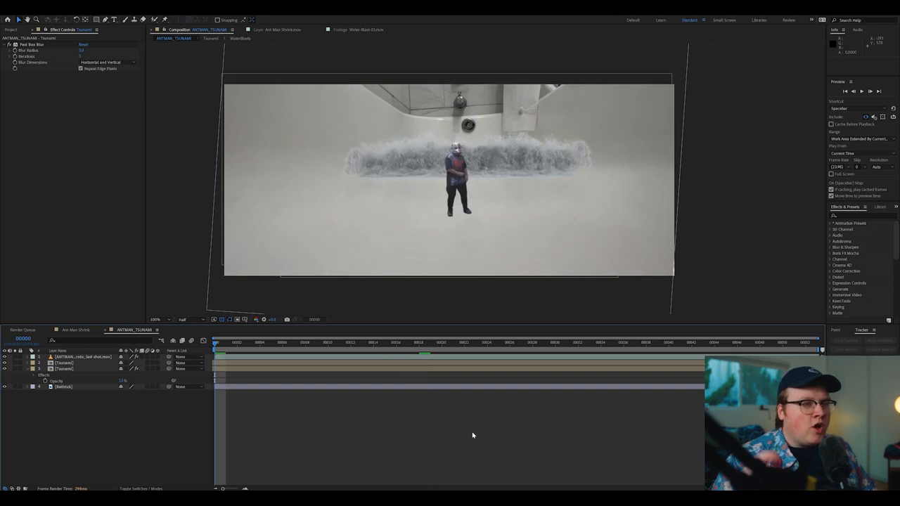
pyautogui.click(237, 343)
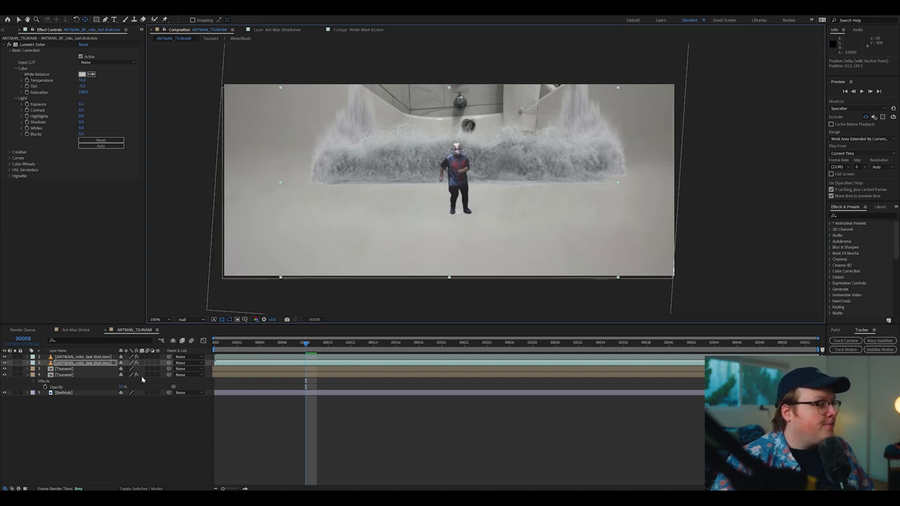
# Flip the Ant-Man copy vertically for its reflection and apply Fast Box Blur to it.
pyautogui.rightClick(83, 357)
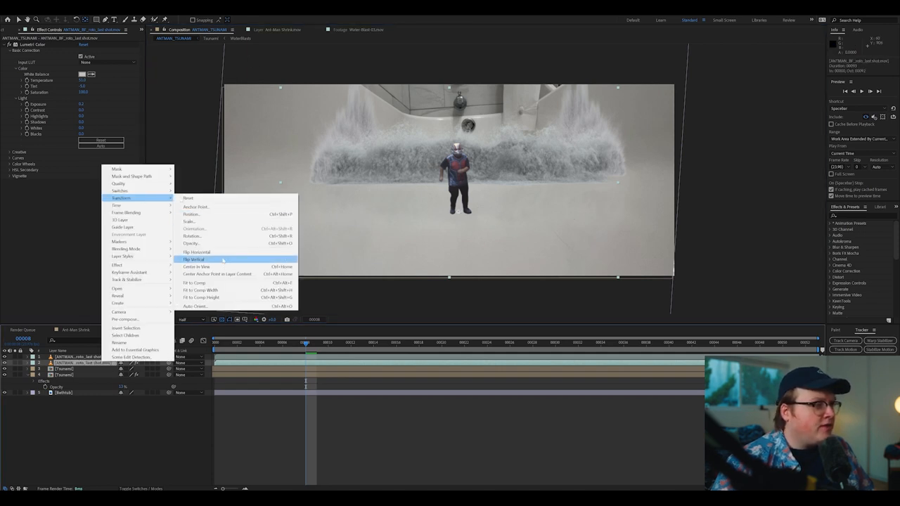
pyautogui.click(194, 259)
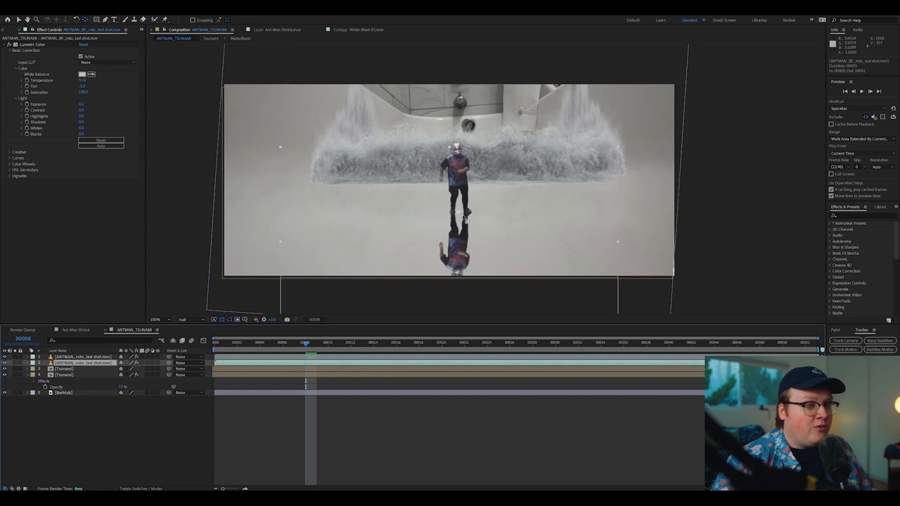
pyautogui.moveTo(458, 211)
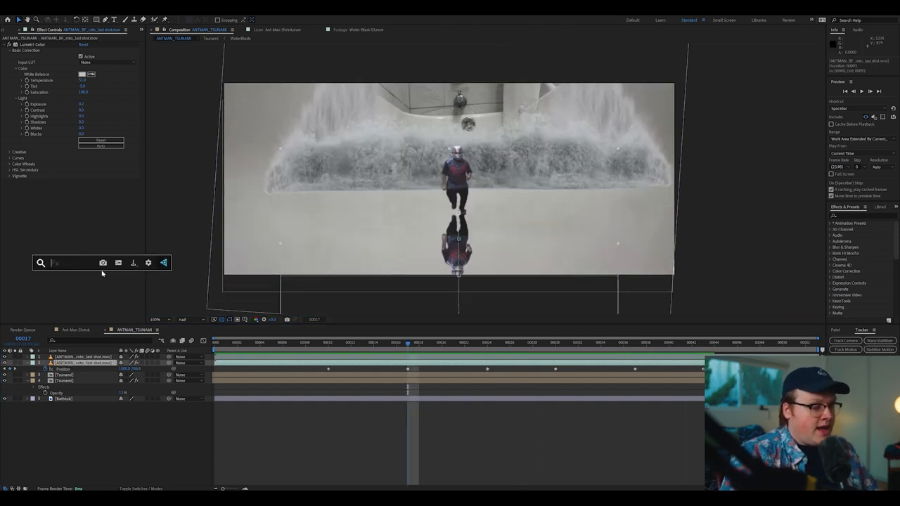
pyautogui.write('fa')
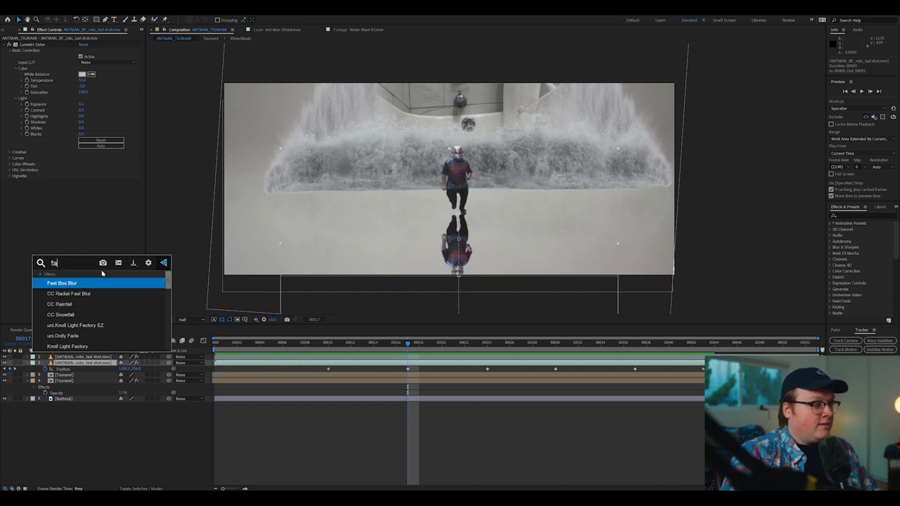
pyautogui.doubleClick(62, 283)
pyautogui.write('tub stuff')
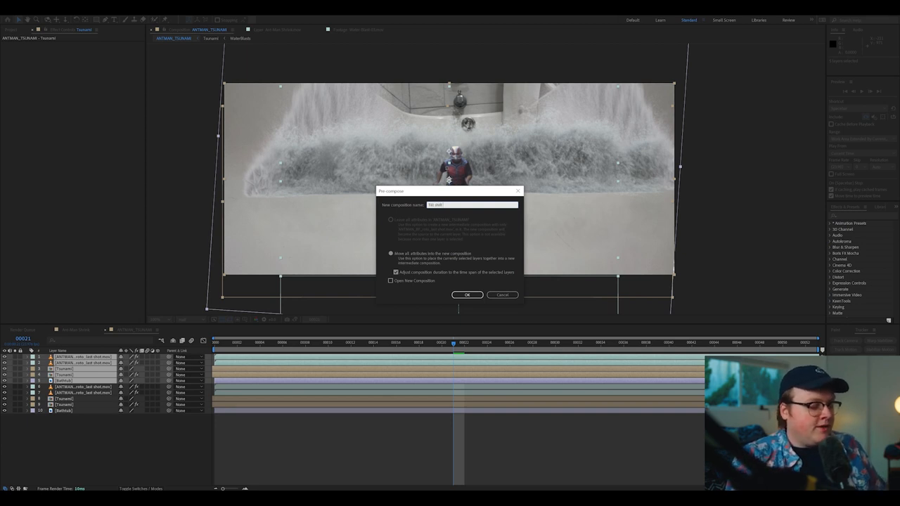
# Pre-compose the shot's layers into a new composition for the tilt-shift depth map.
pyautogui.click(466, 295)
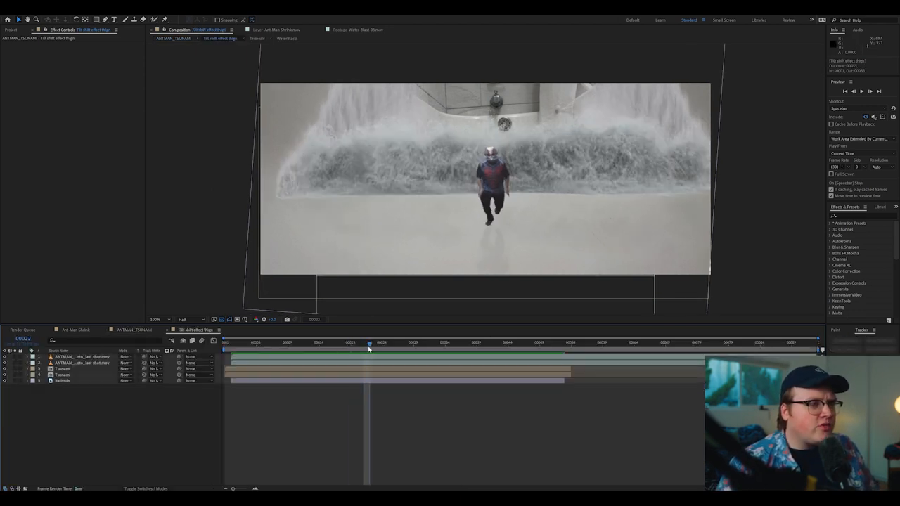
# Remove the figure's blur and fill the Ant-Man layer with solid black.
pyautogui.click(77, 357)
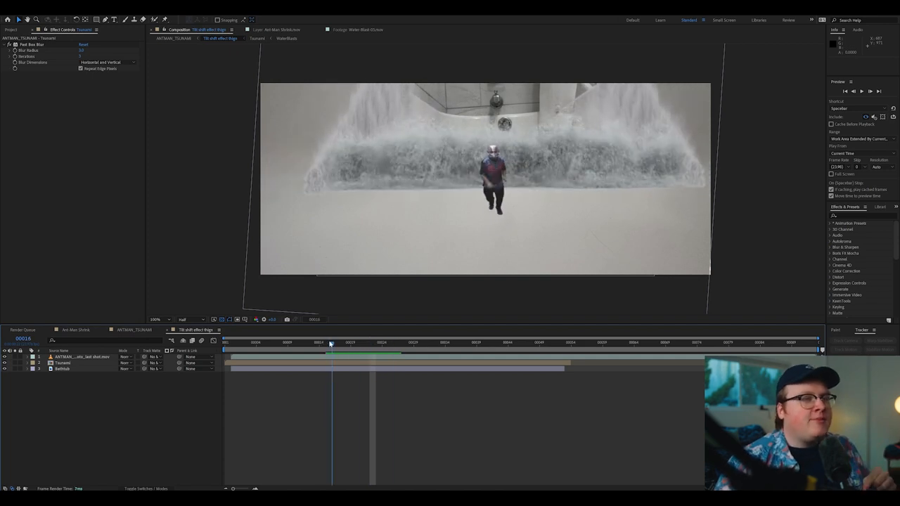
pyautogui.moveTo(331, 343); pyautogui.dragTo(386, 343)
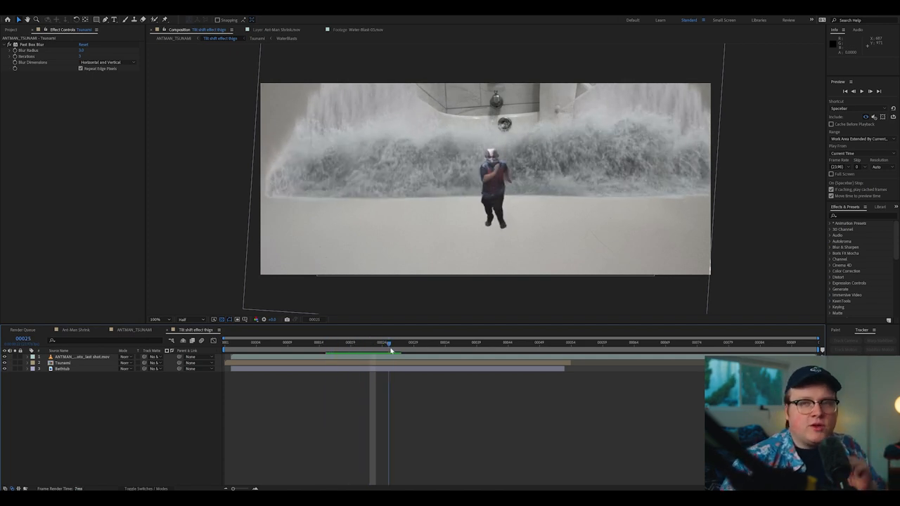
pyautogui.click(393, 343)
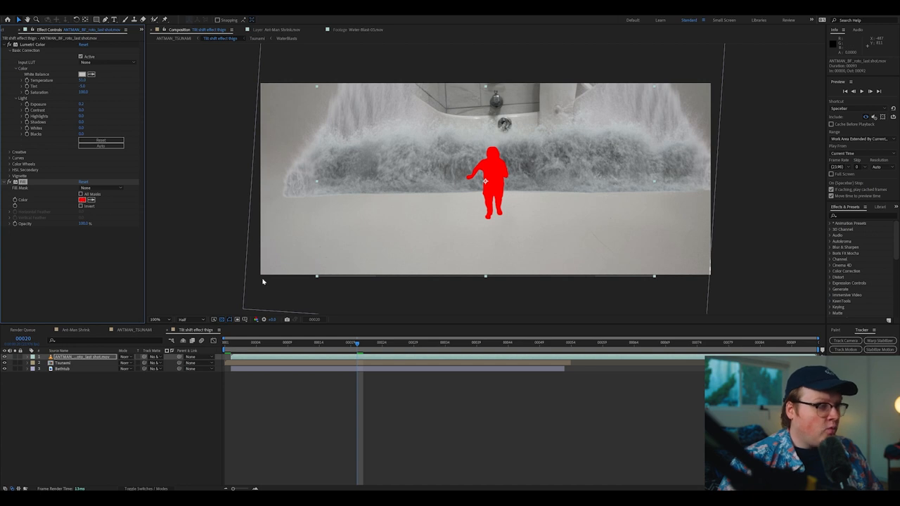
pyautogui.click(81, 200)
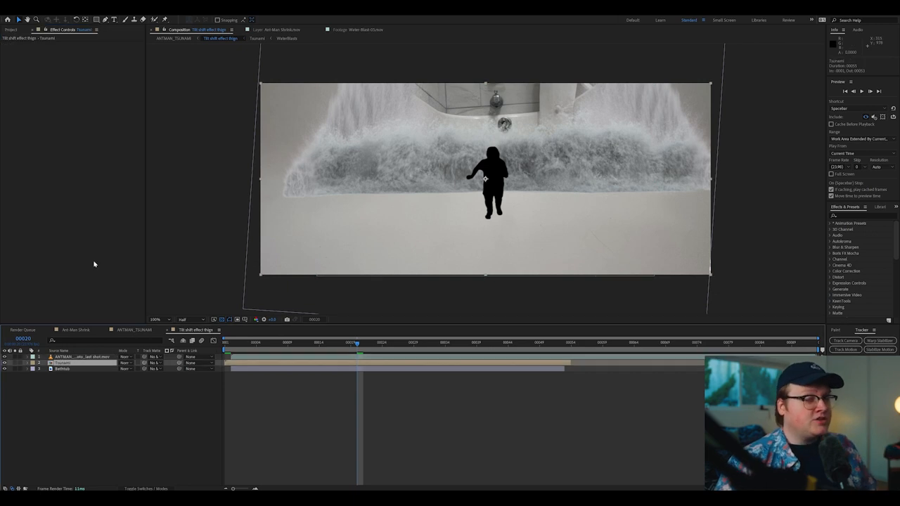
# Apply a Fill effect to the wave layer and set its colour to white.
pyautogui.write('fill')
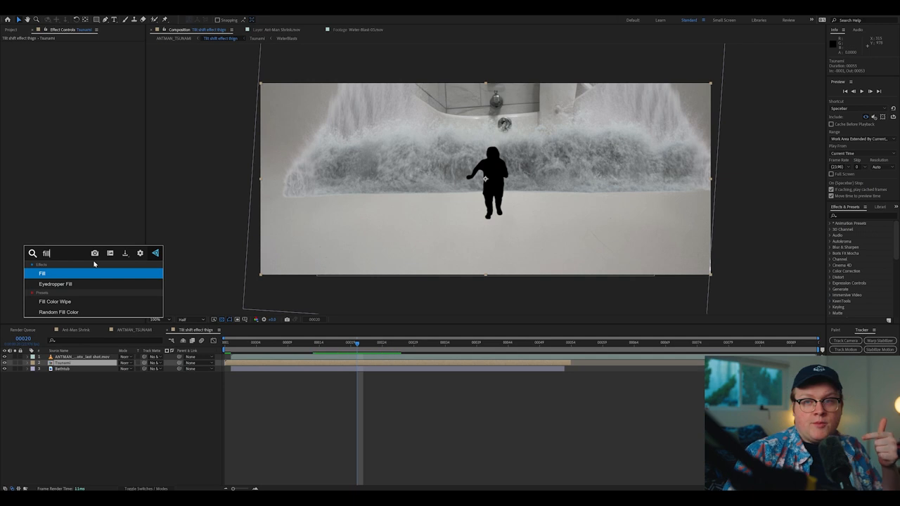
pyautogui.doubleClick(42, 272)
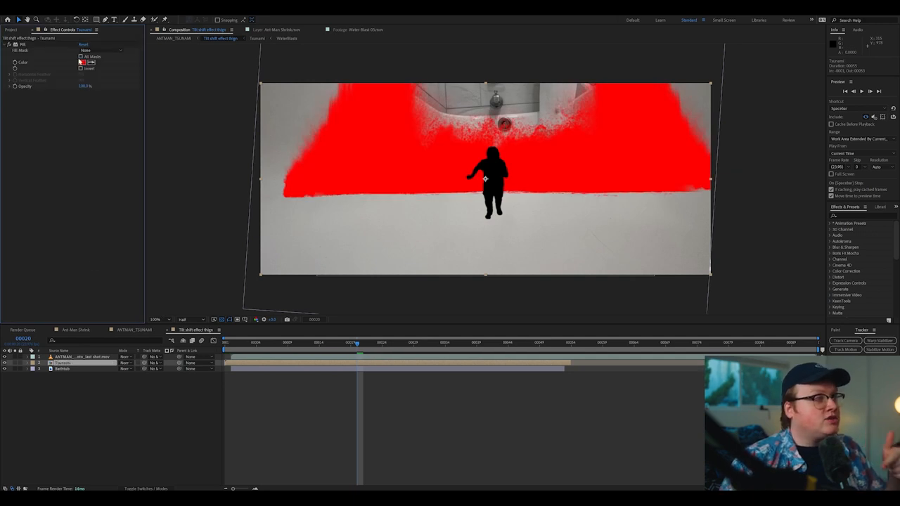
pyautogui.click(82, 62)
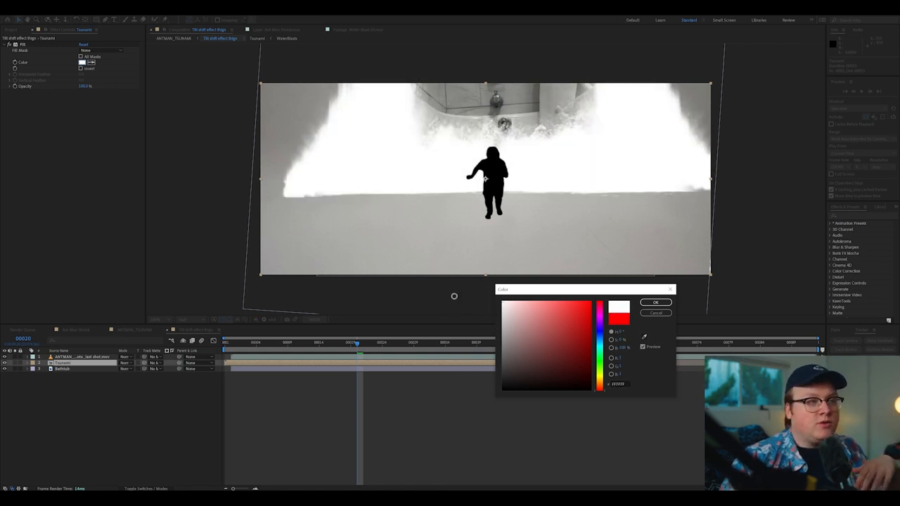
pyautogui.click(655, 302)
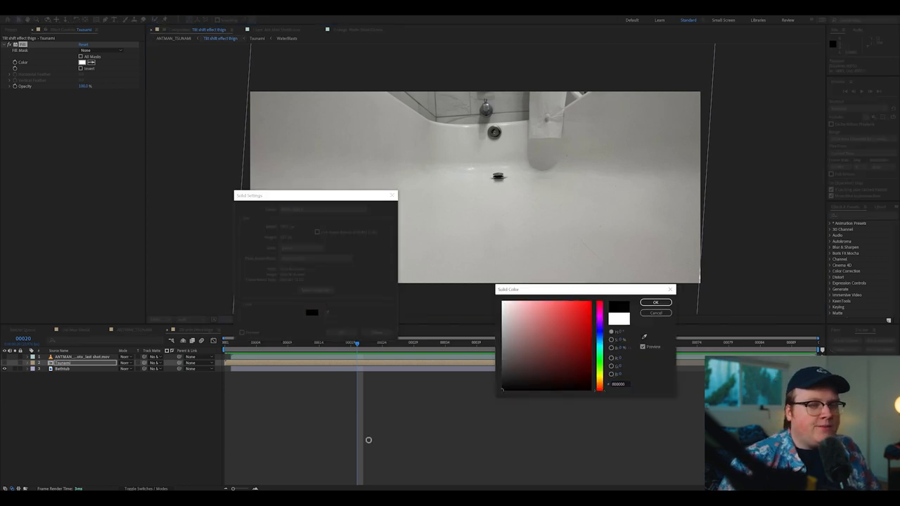
# Create black and white solids so the depth map fades from white distance to black foreground.
pyautogui.click(655, 302)
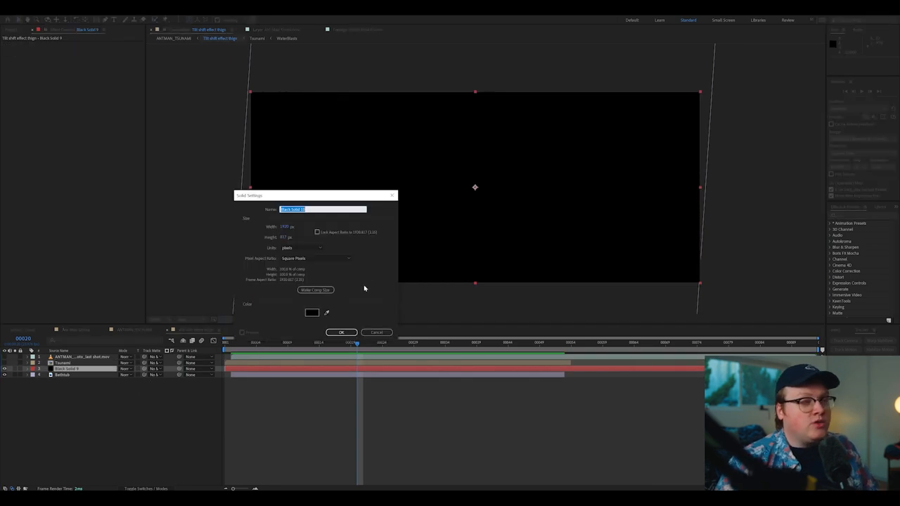
pyautogui.click(312, 312)
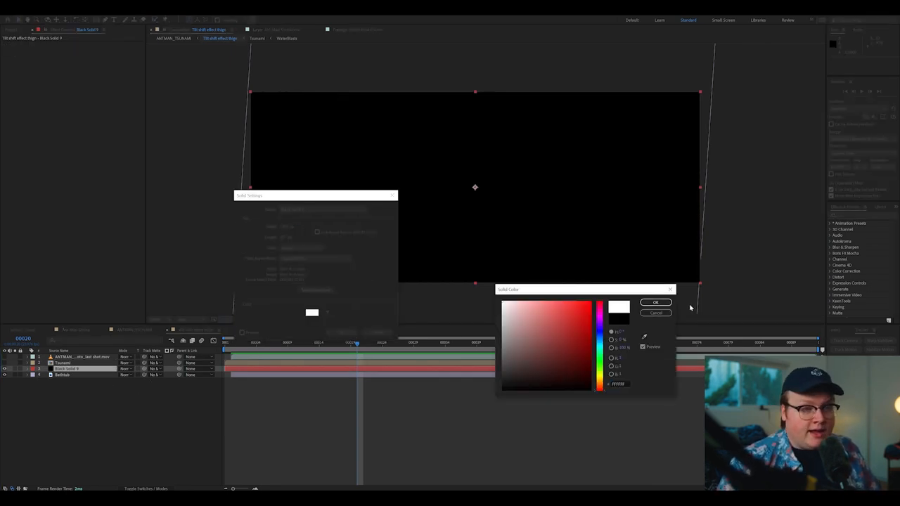
pyautogui.click(655, 302)
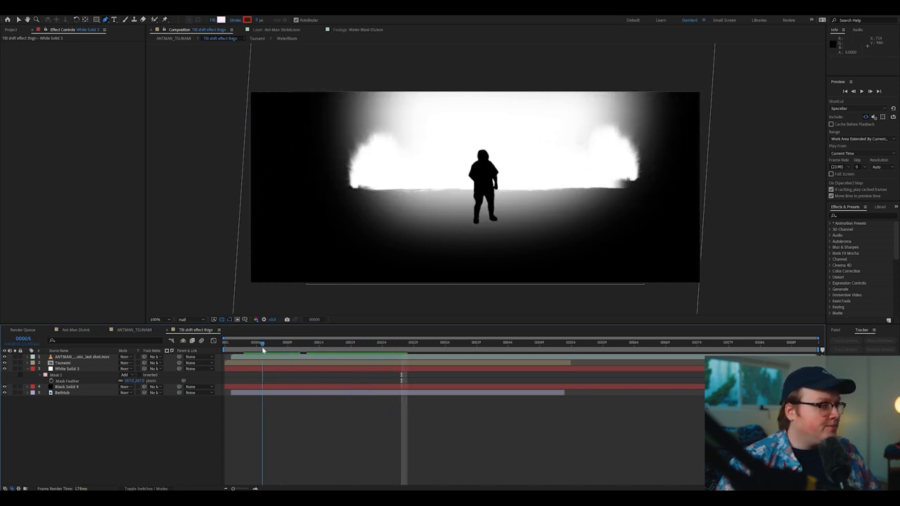
# Darken the background layer's Fill colour to dark grey so the waves stay brightest.
pyautogui.click(63, 363)
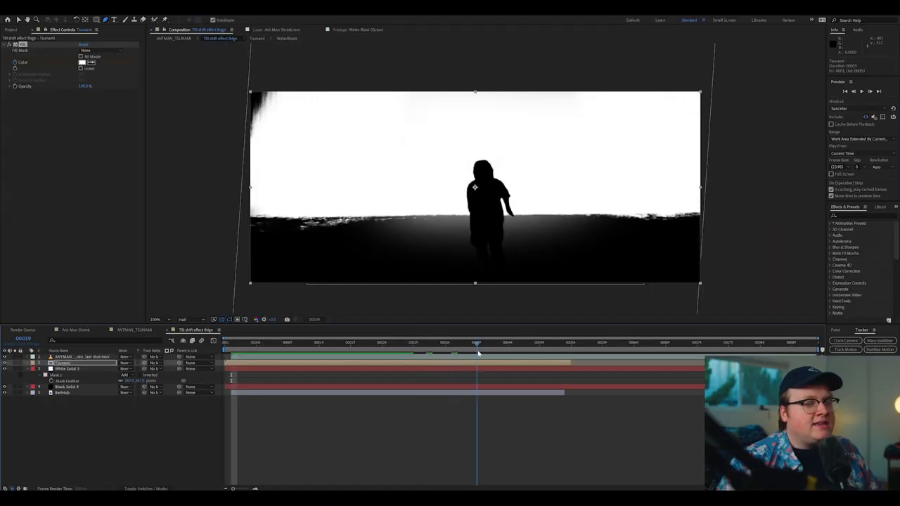
pyautogui.click(527, 343)
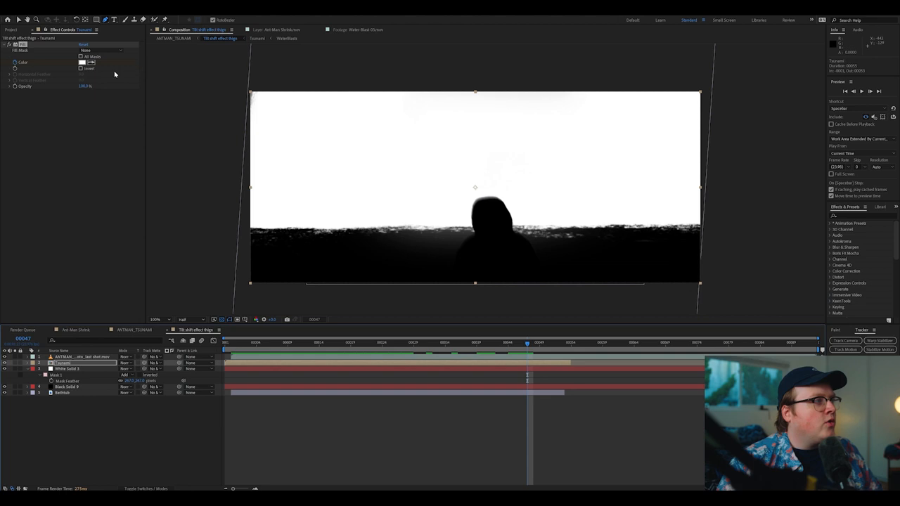
pyautogui.click(81, 62)
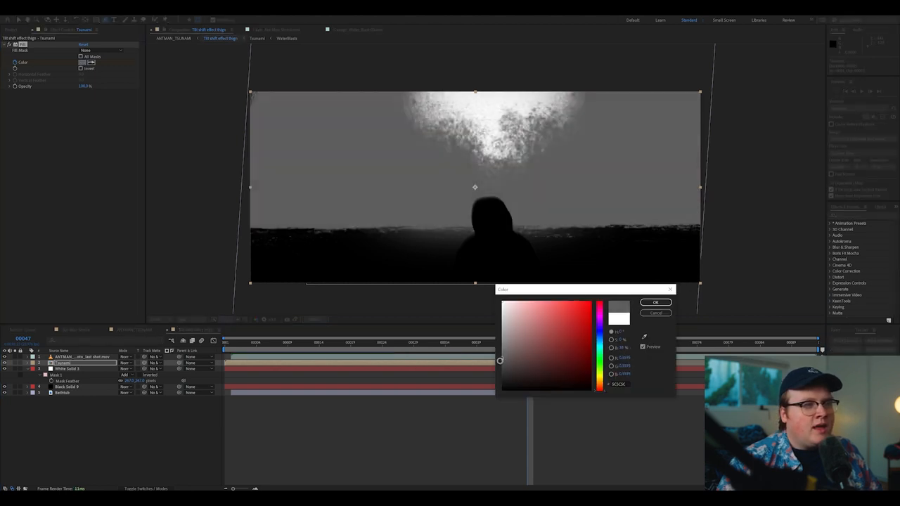
pyautogui.moveTo(499, 360); pyautogui.dragTo(497, 380)
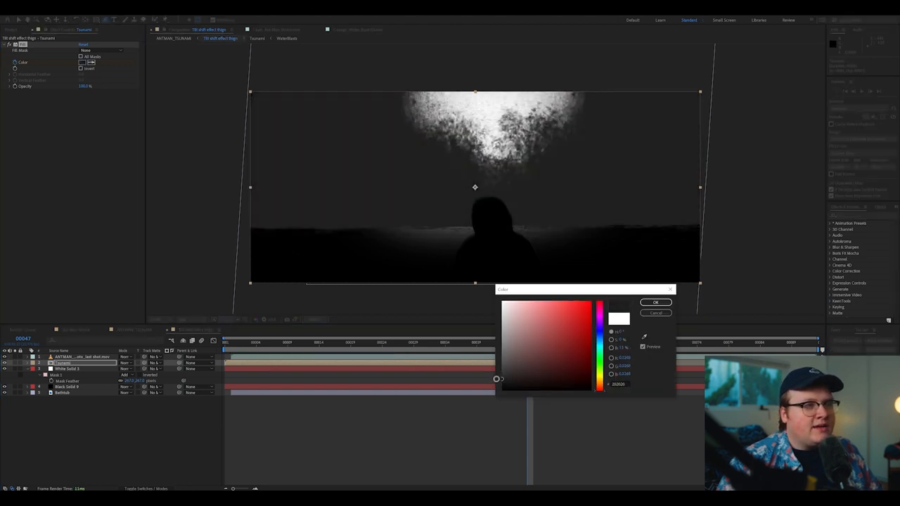
pyautogui.click(655, 302)
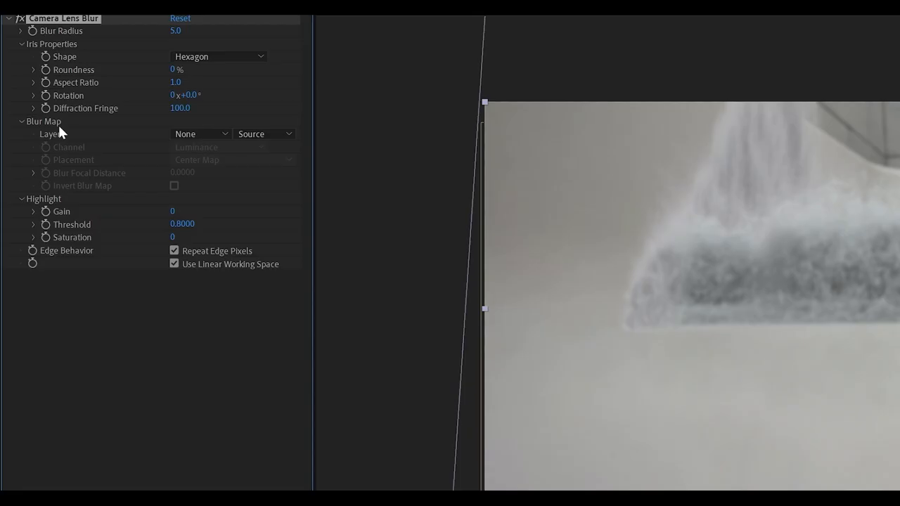
# Set the Camera Lens Blur's Blur Map Layer to the depth-map (tilt-shift) precomp.
pyautogui.click(199, 134)
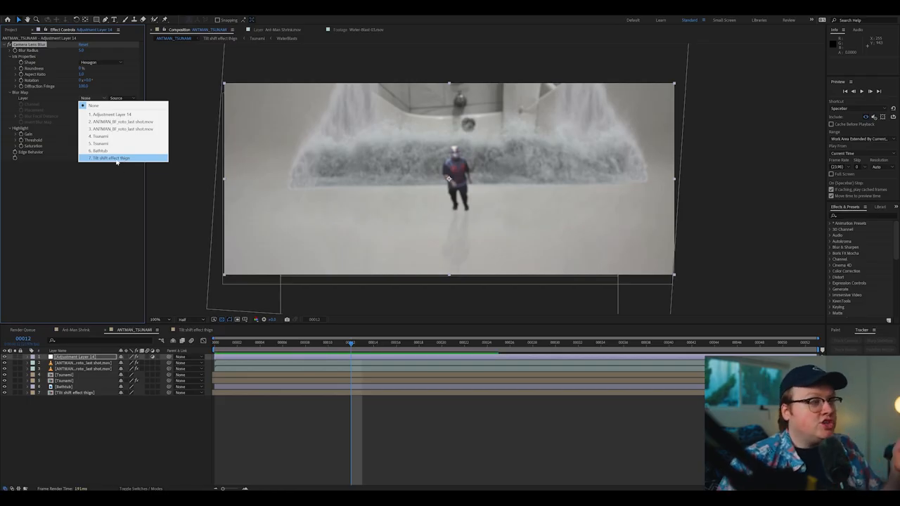
pyautogui.click(109, 157)
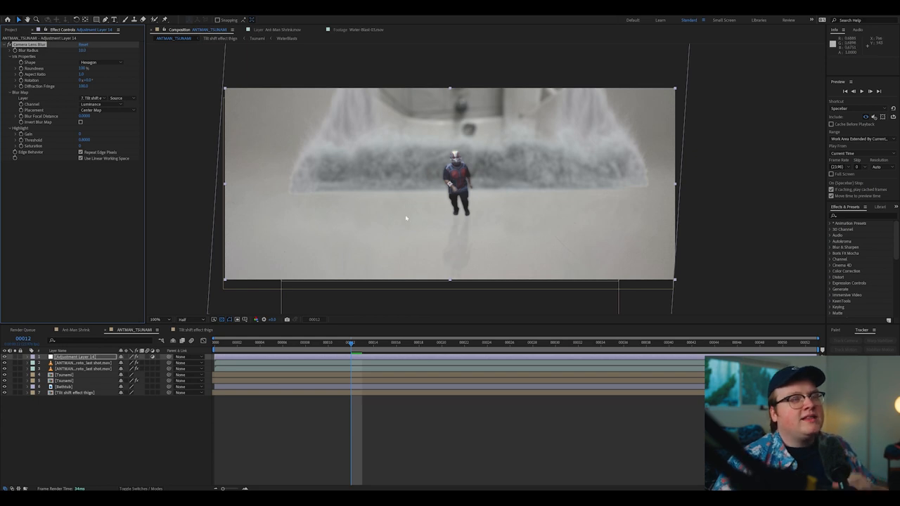
pyautogui.moveTo(455, 225)
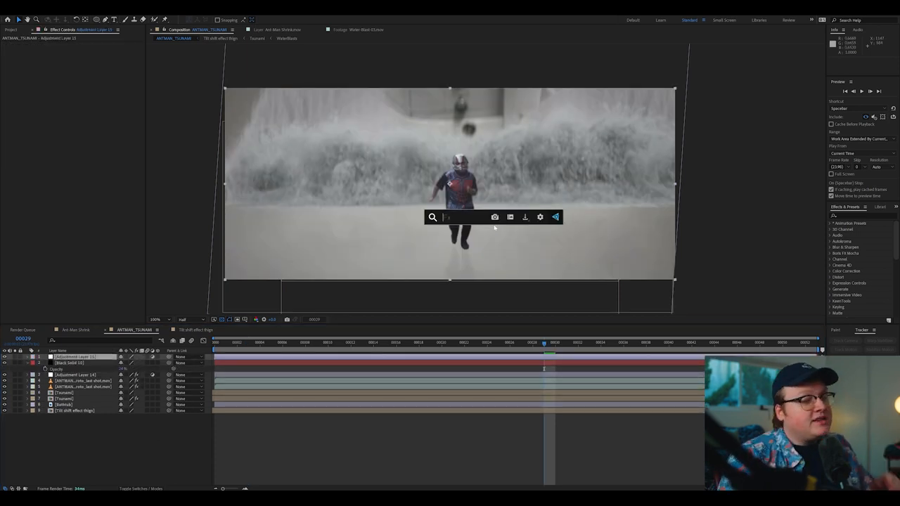
# Find the chromatic aberration effect via 'chr' search and apply it to the adjustment layer.
pyautogui.write('chr')
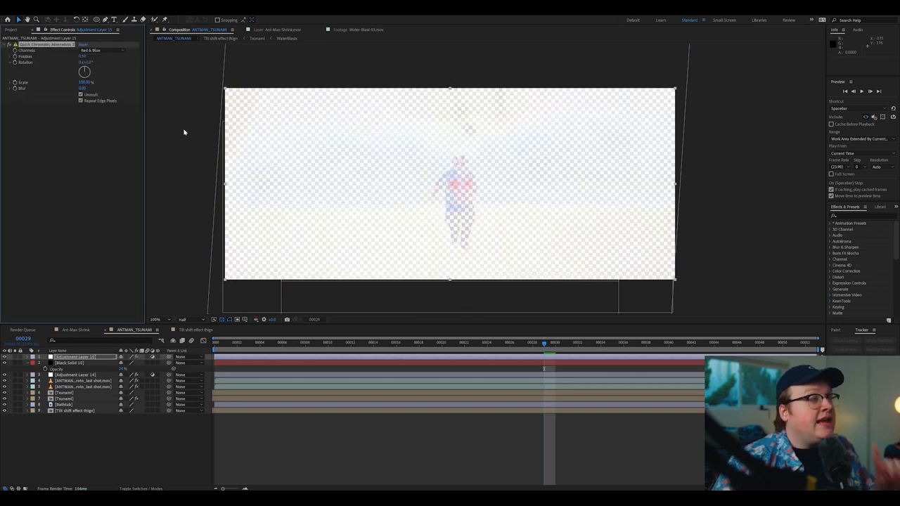
pyautogui.rightClick(45, 43)
pyautogui.write('blur')
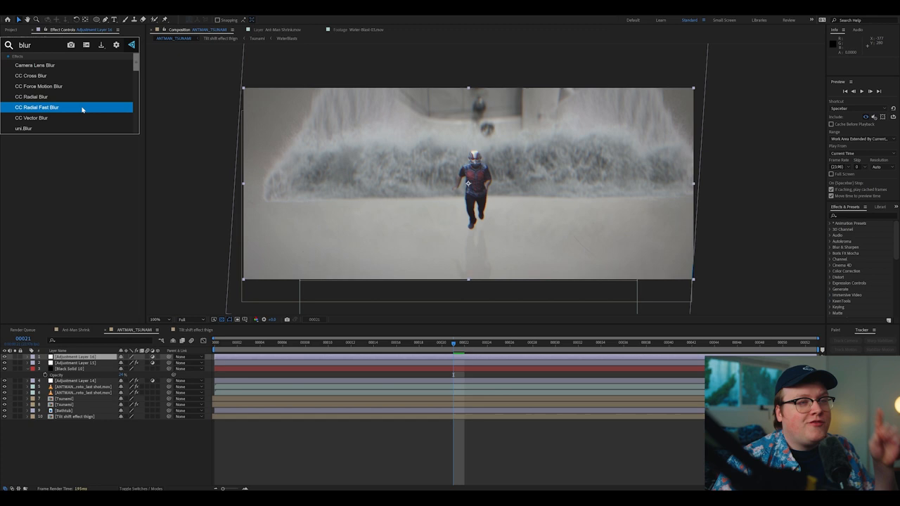
# Apply CC Radial Fast Blur to the adjustment layer so the shot streaks outward from Ant-Man.
pyautogui.doubleClick(36, 107)
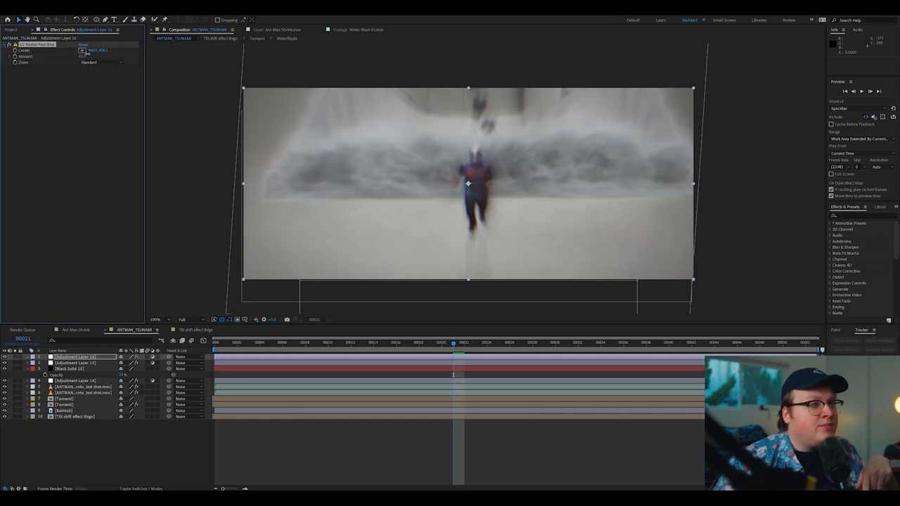